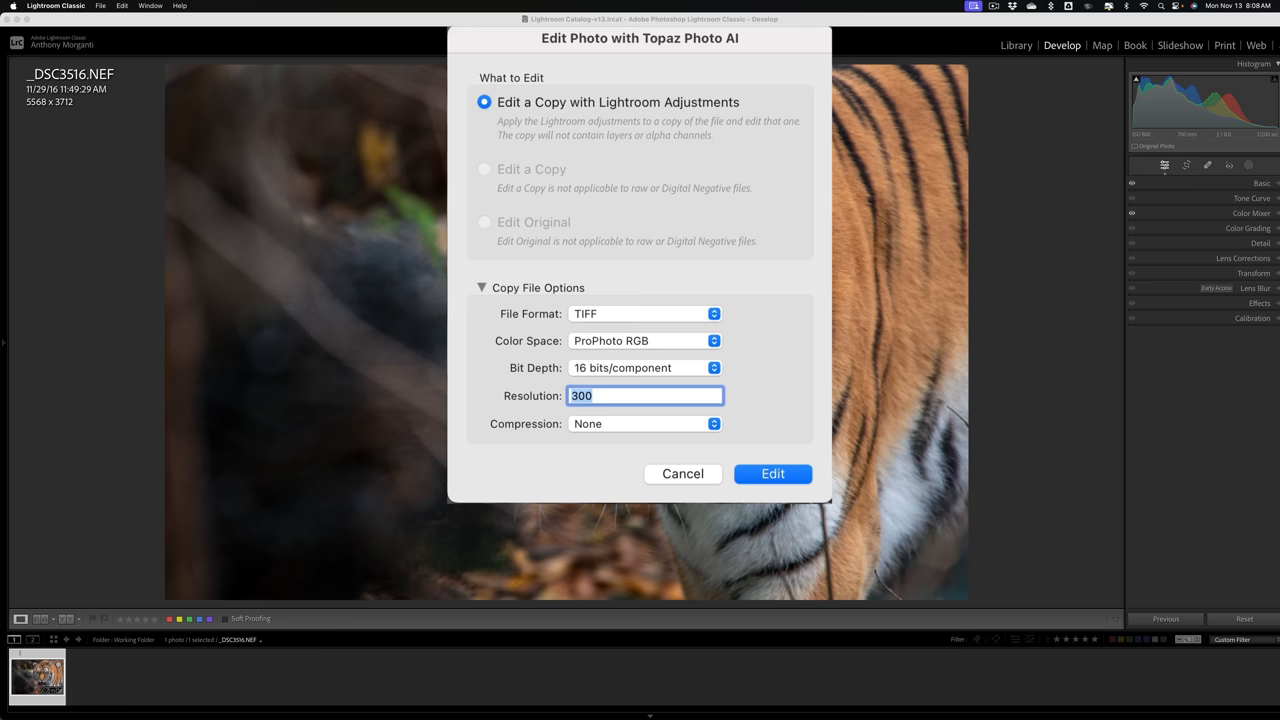
- Keep TIFF as the copy's file format and dismiss the Topaz Photo AI edit options
click(645, 313)
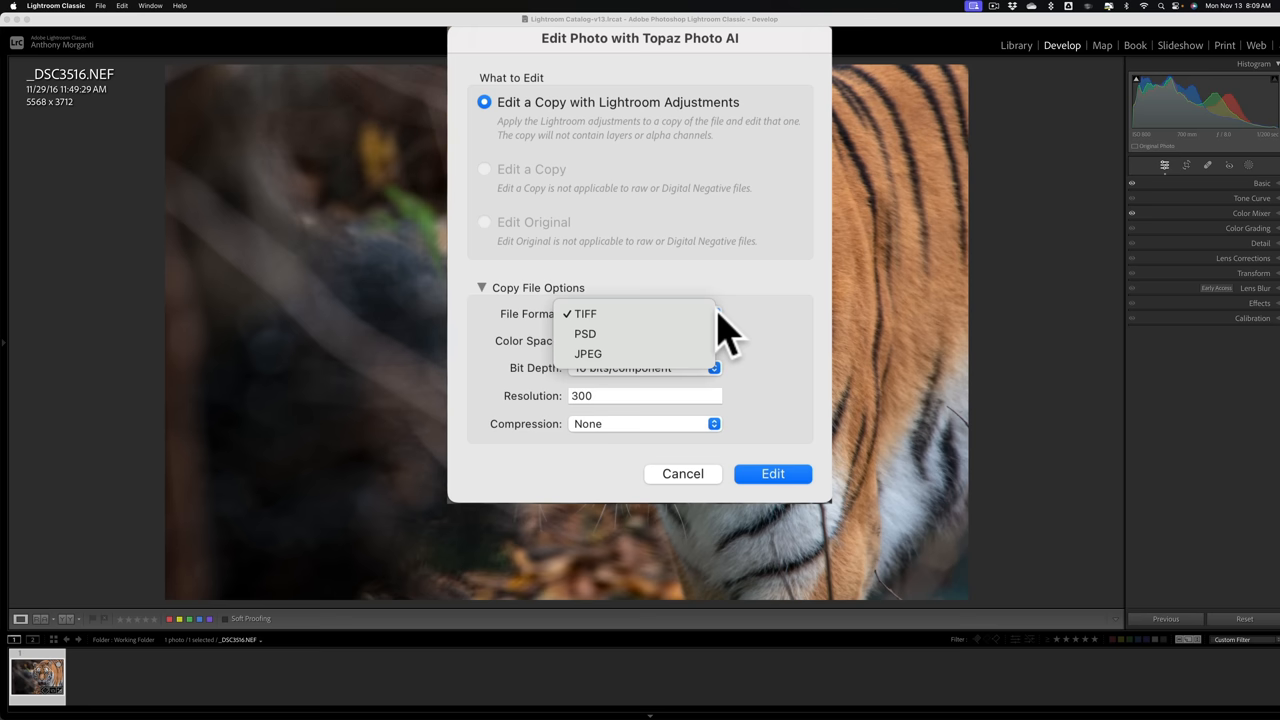
click(772, 473)
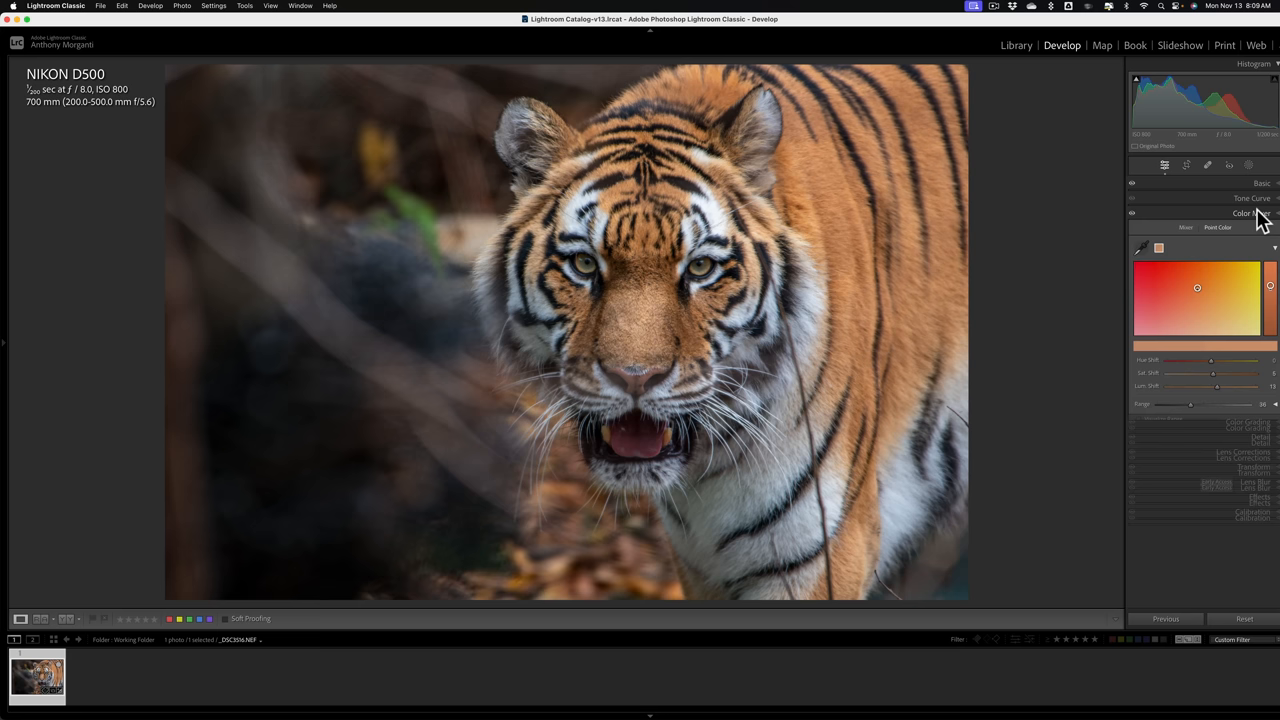
- Collapse the Color Mixer panel so only the adjustment group headers remain
click(1250, 213)
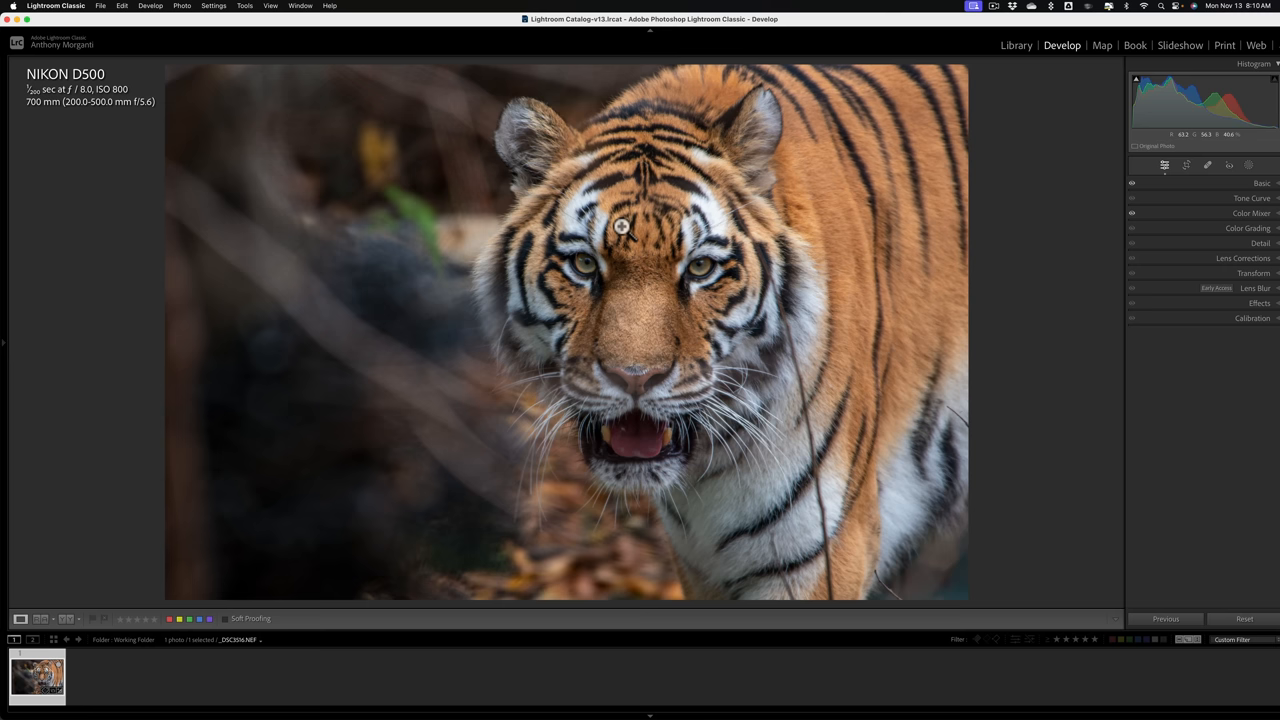
click(100, 6)
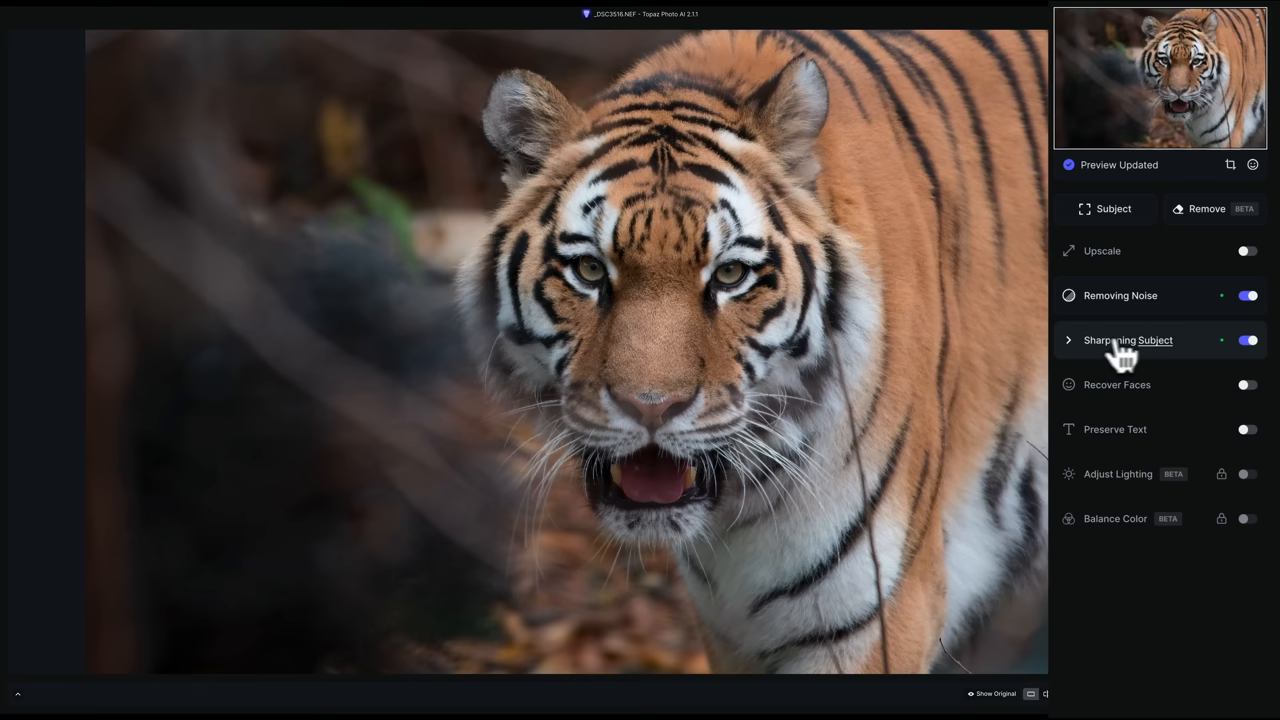
click(1205, 208)
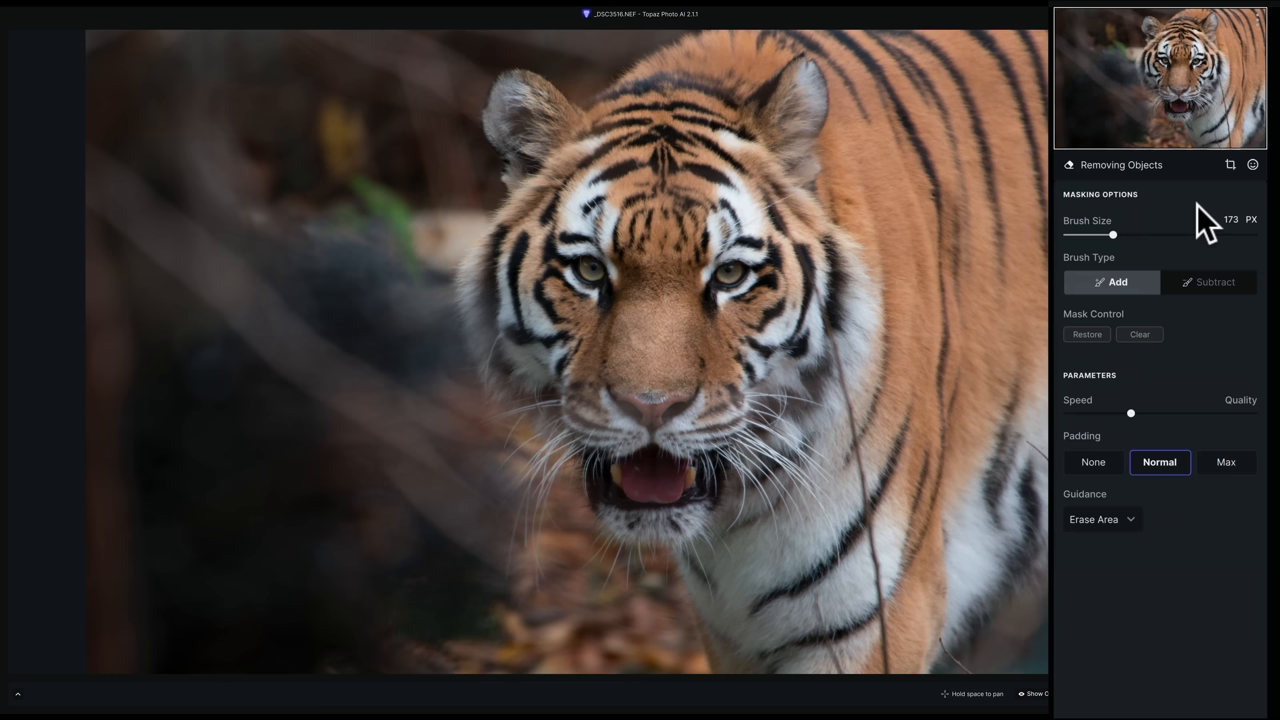
mouse_move(1105, 90)
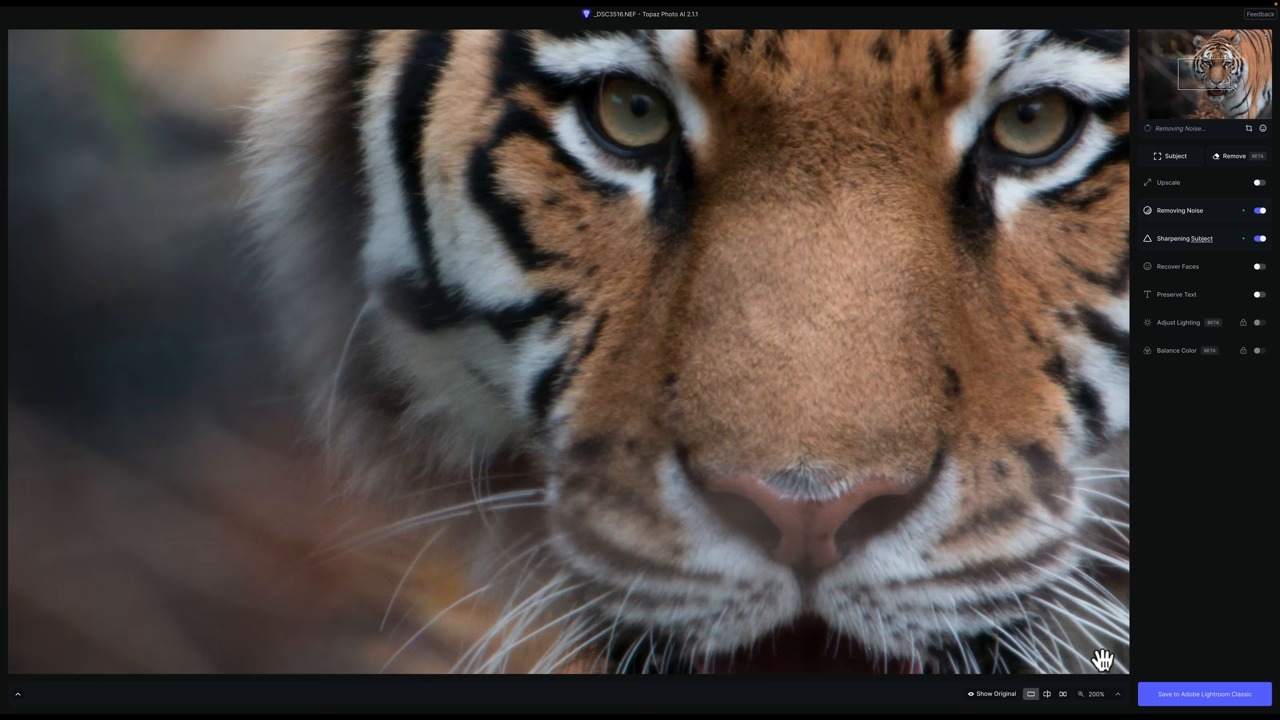
- Expand Sharpening Subject to see Standard model, strength 83 and minor denoise 26
click(995, 694)
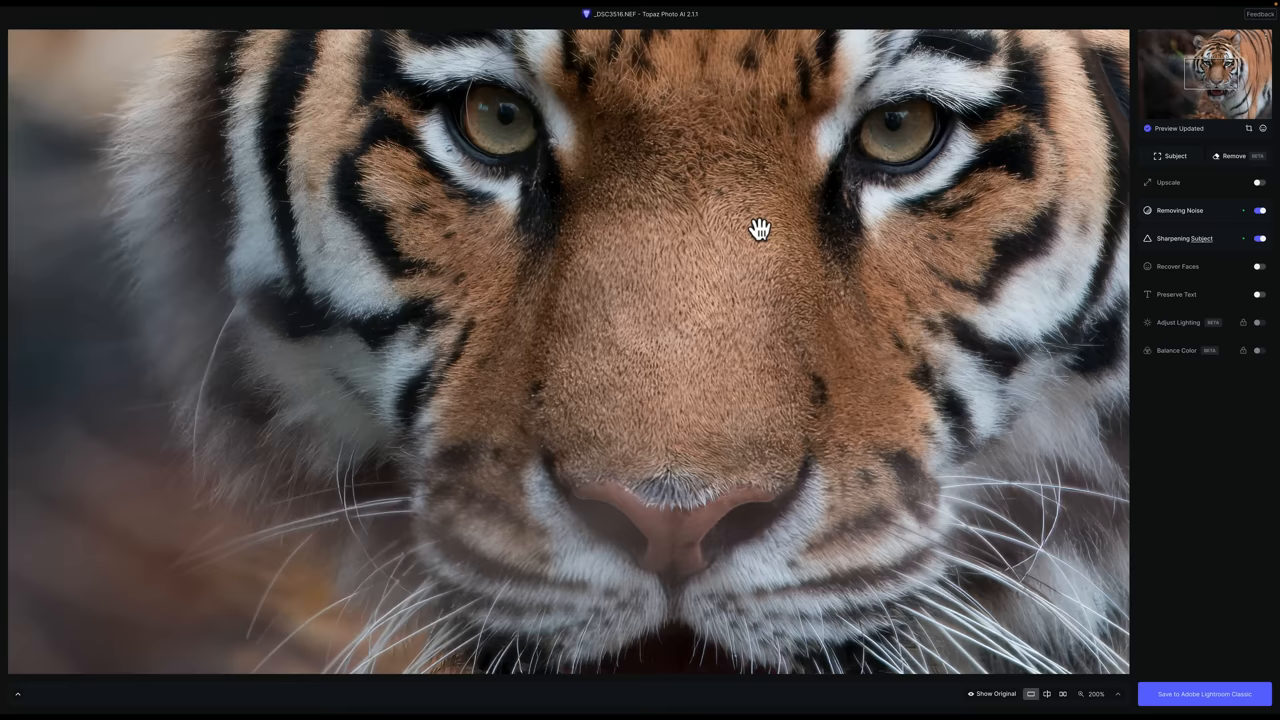
click(1185, 238)
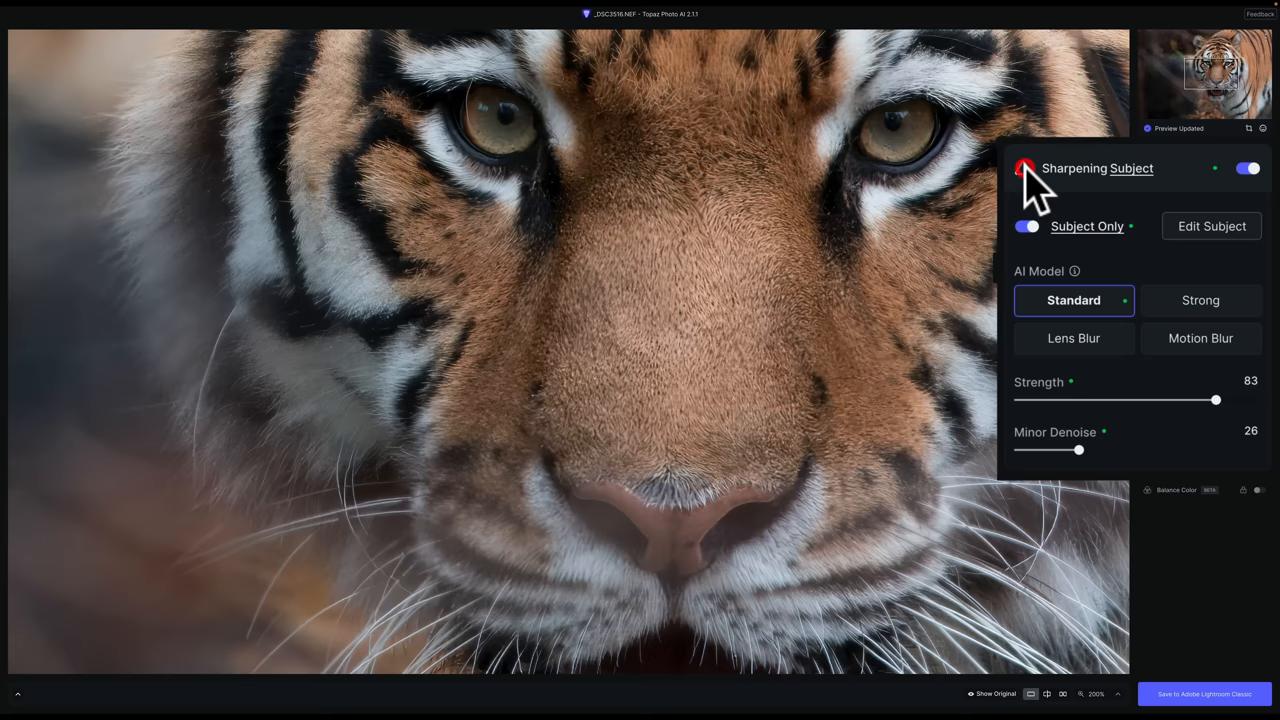
- Drag the subject sharpening Strength slider down from 83 to 48
drag(1216, 400, 1135, 400)
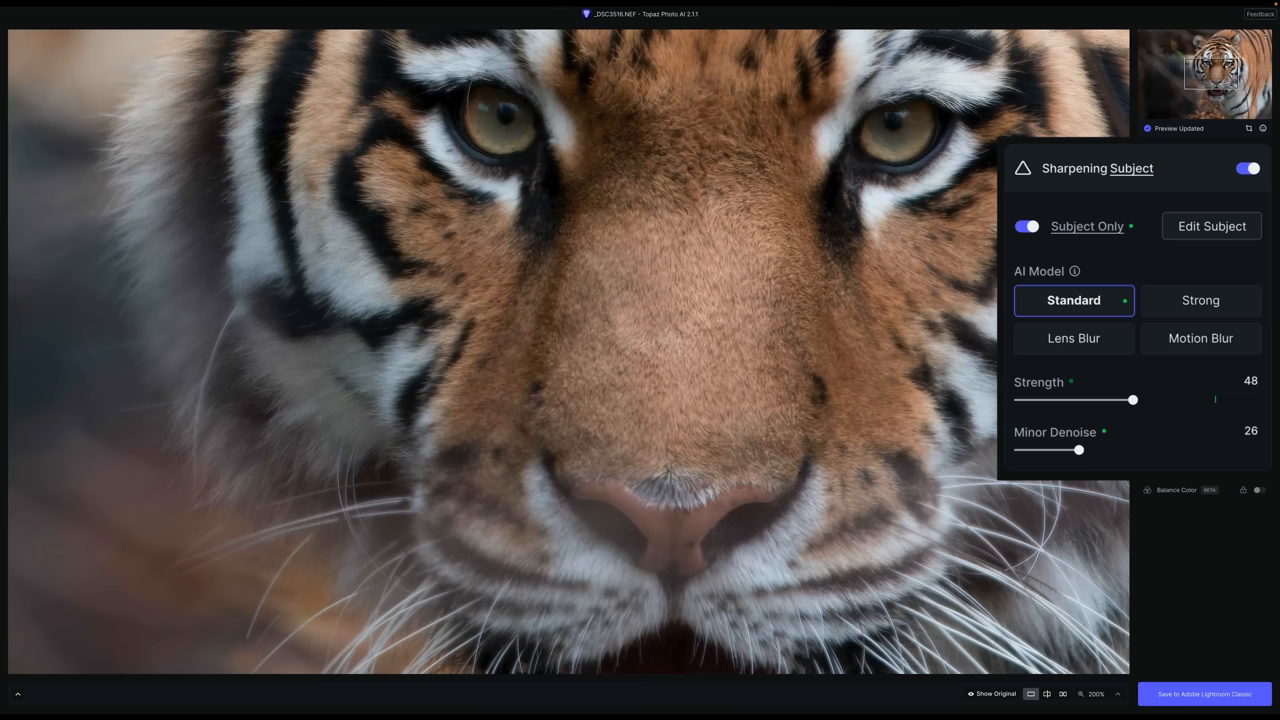
mouse_move(716, 291)
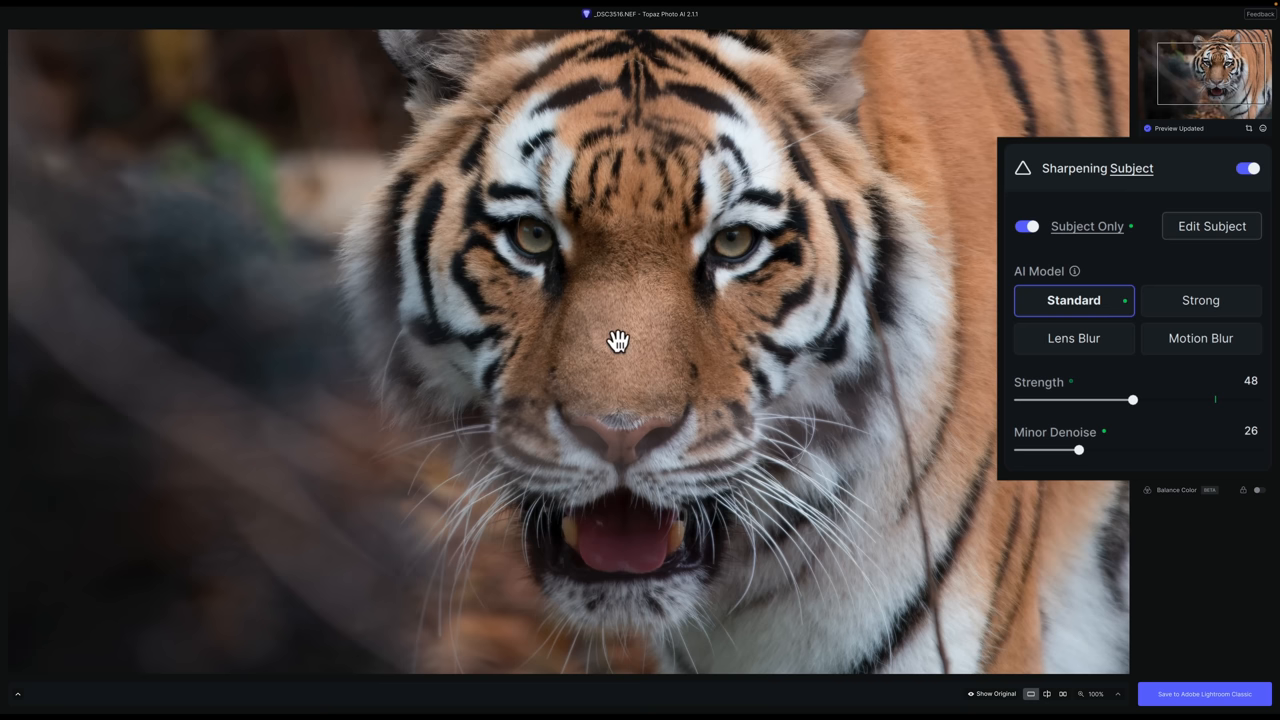
- Try sharpening strength 65, then 53, and settle on 58
drag(1133, 400, 1170, 400)
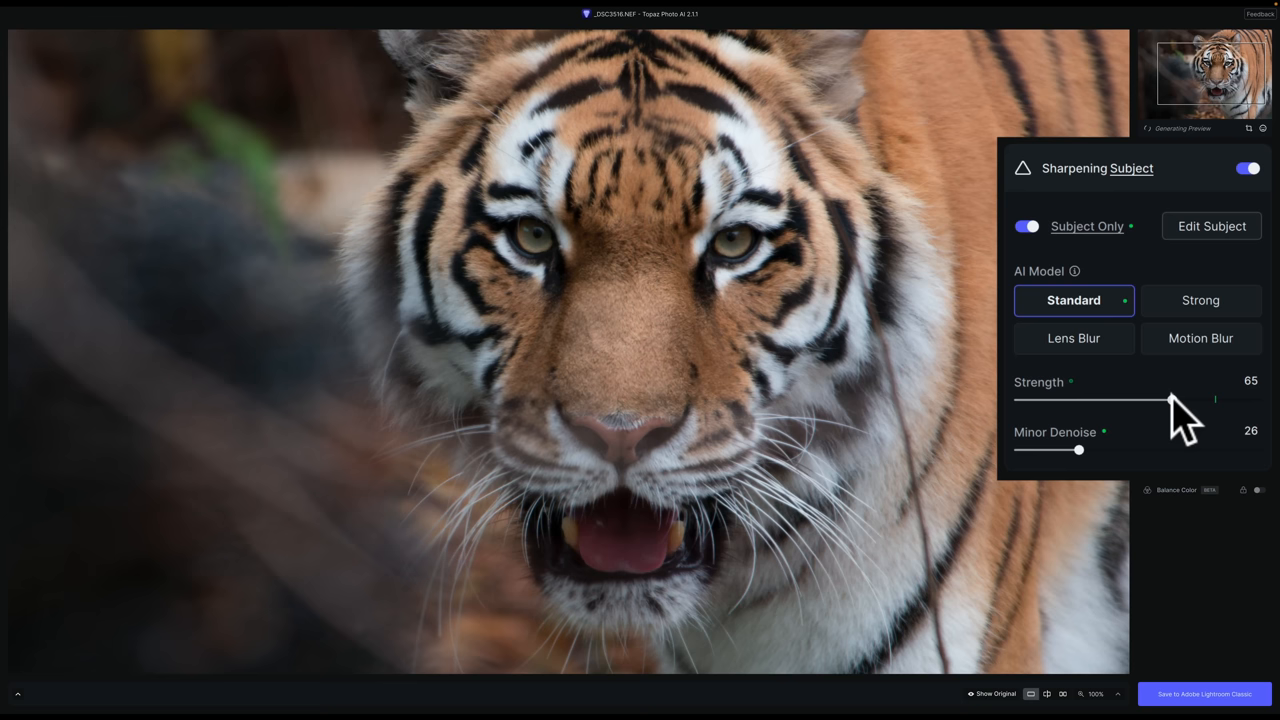
drag(1172, 400, 1145, 400)
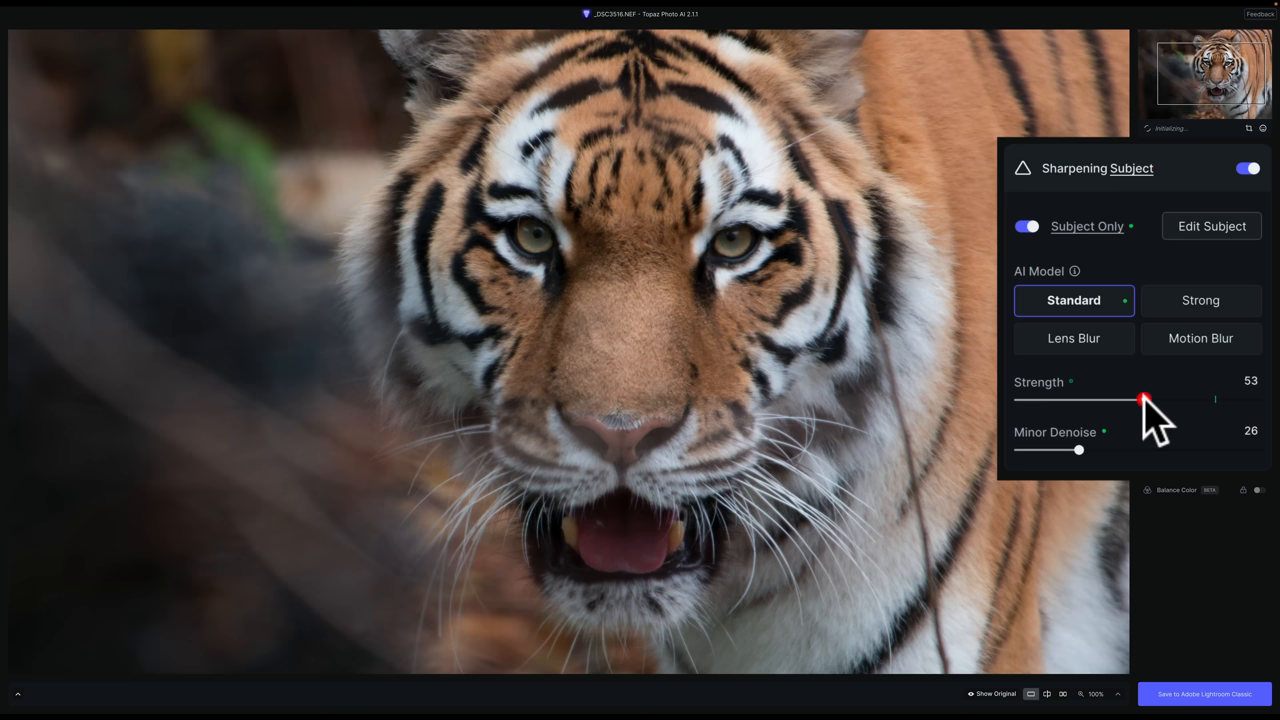
drag(1145, 400, 1157, 400)
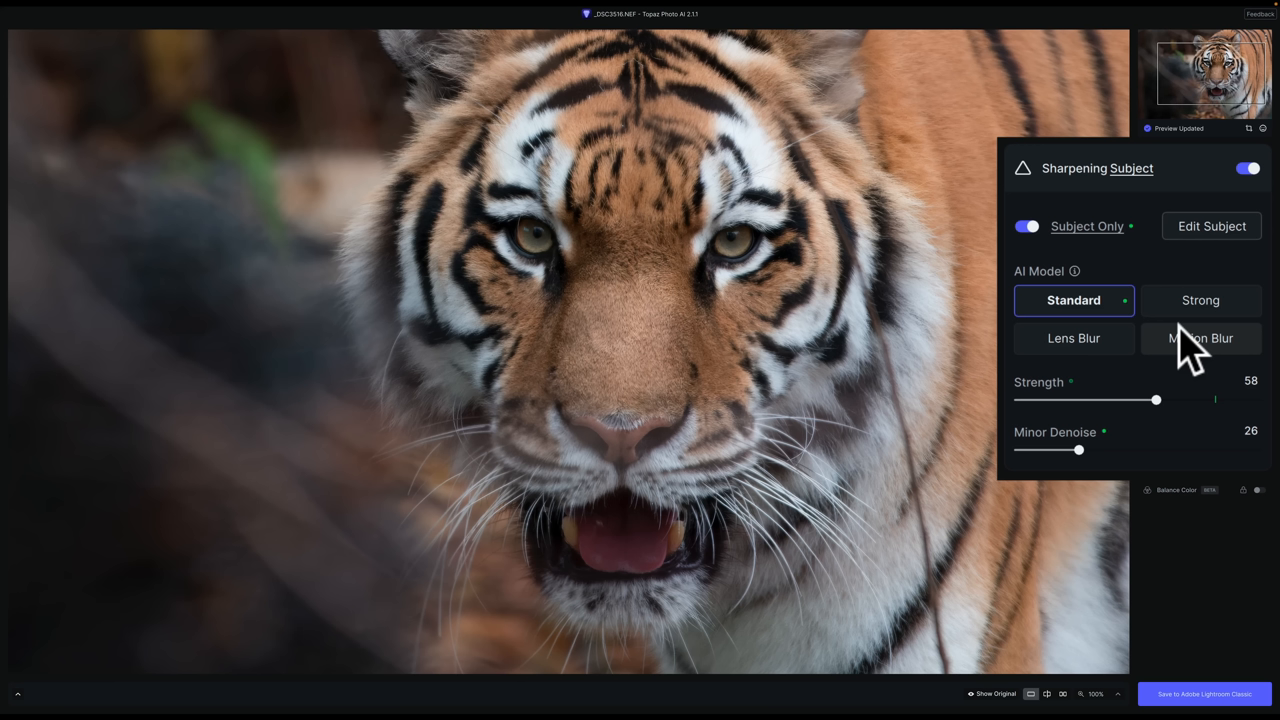
mouse_move(628, 302)
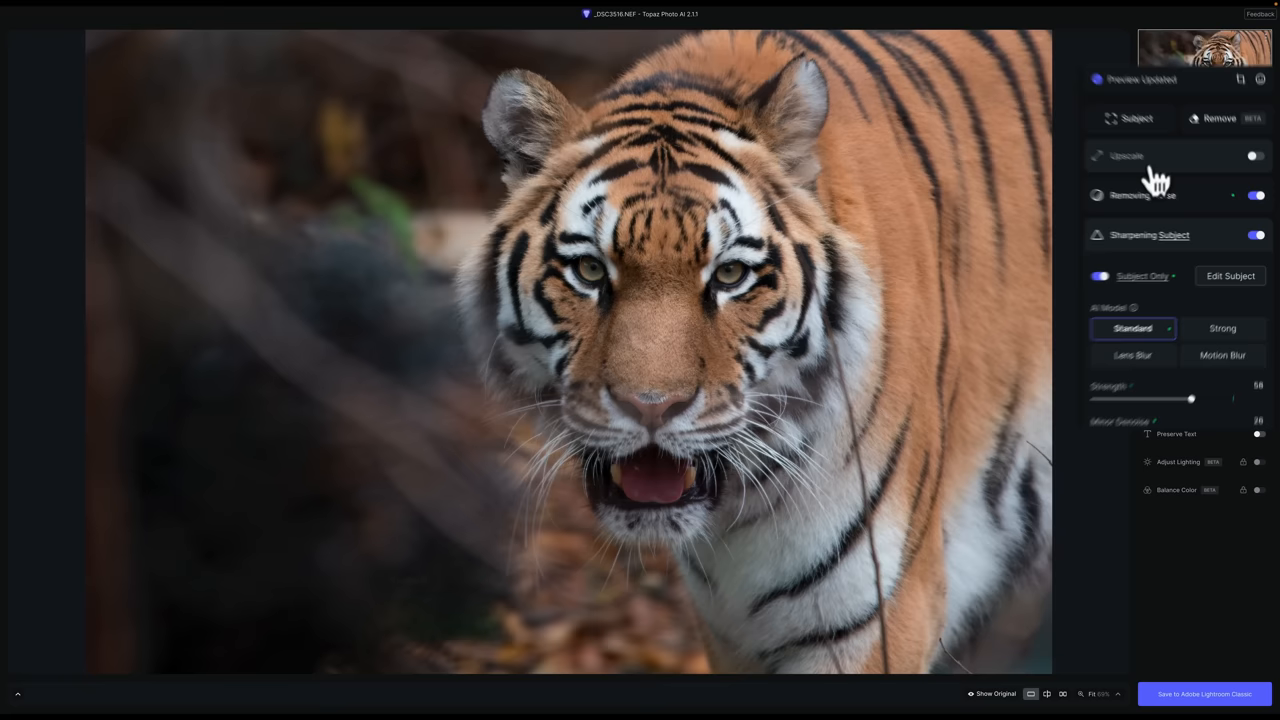
- Switch to Remove mode, showing the 173 px add brush with normal padding
click(1218, 118)
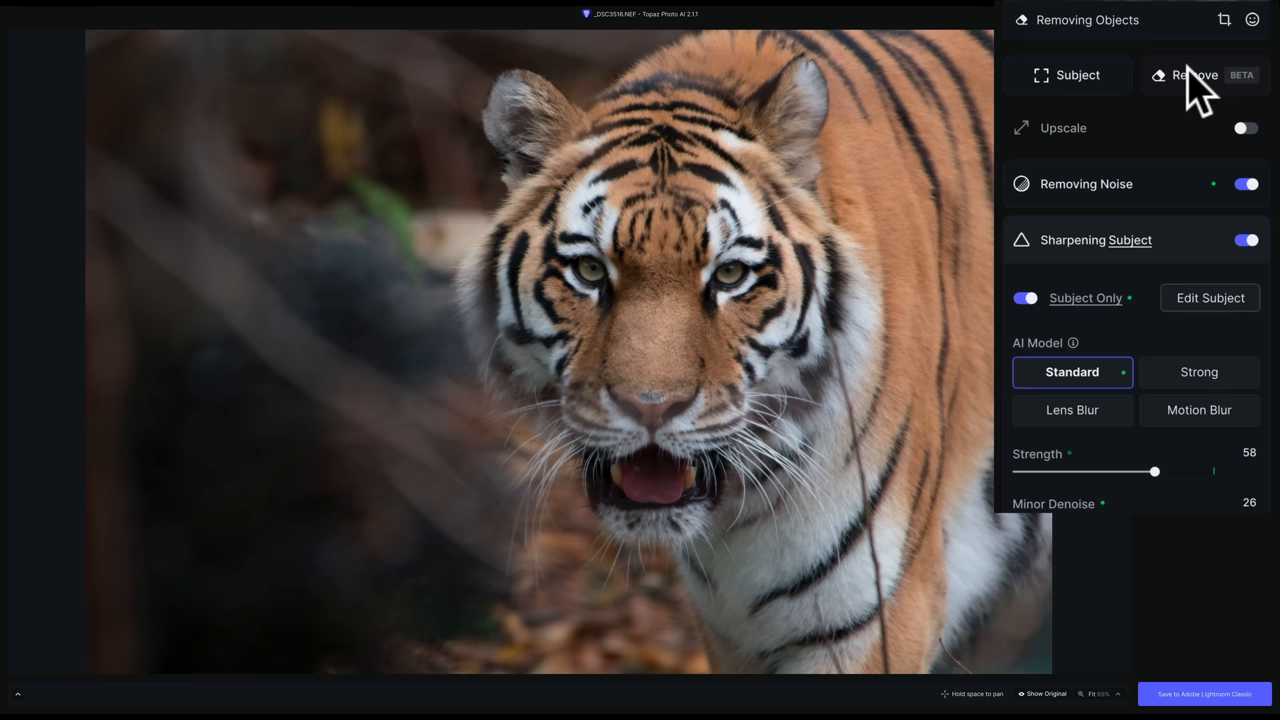
click(1194, 75)
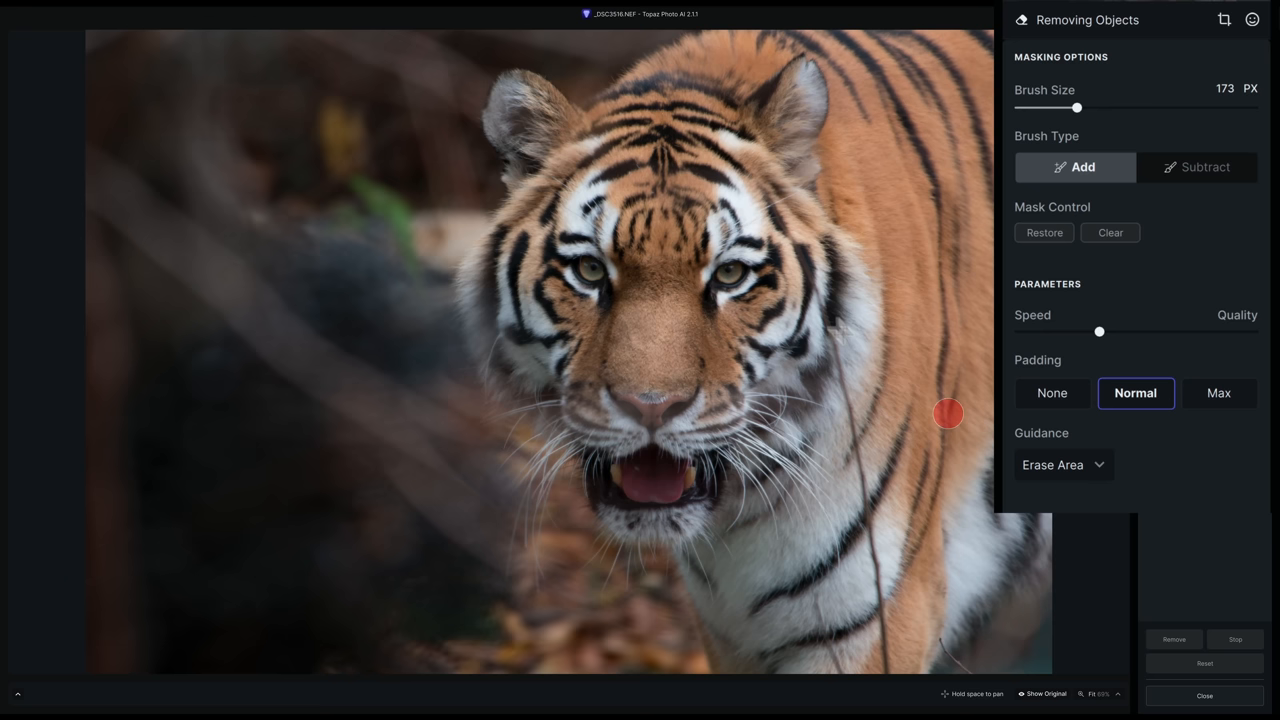
mouse_move(928, 243)
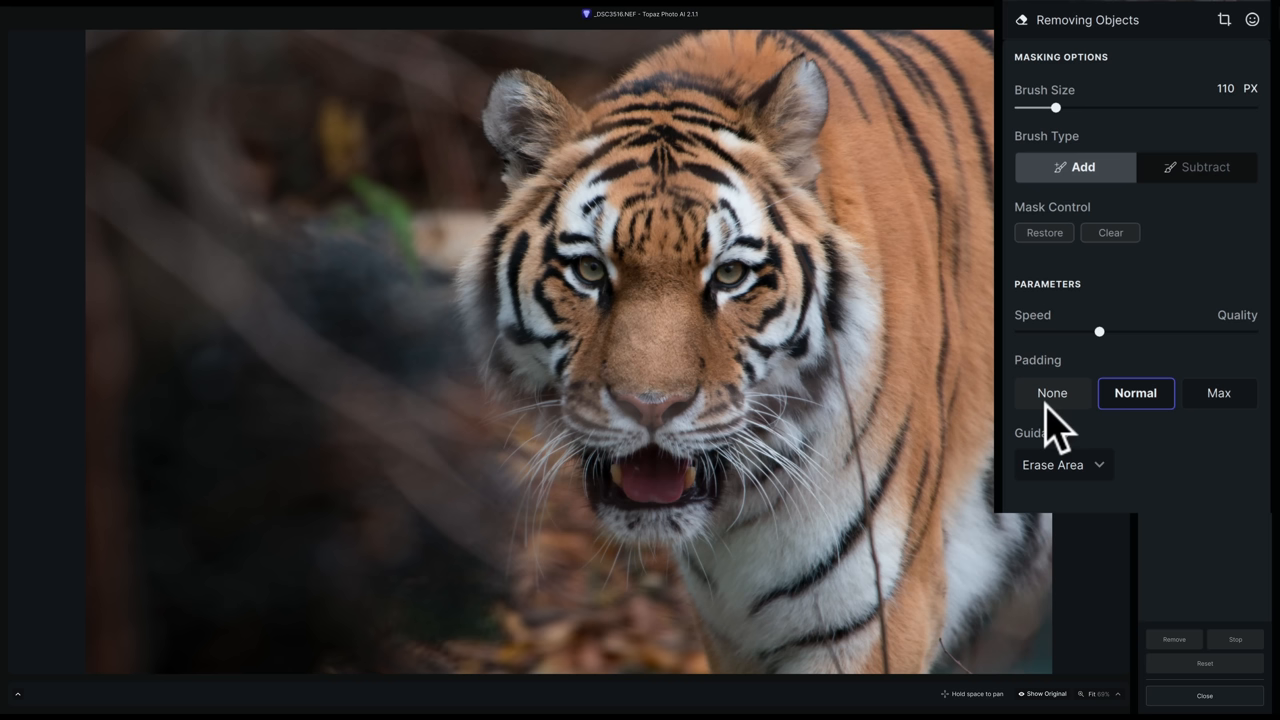
mouse_move(1070, 400)
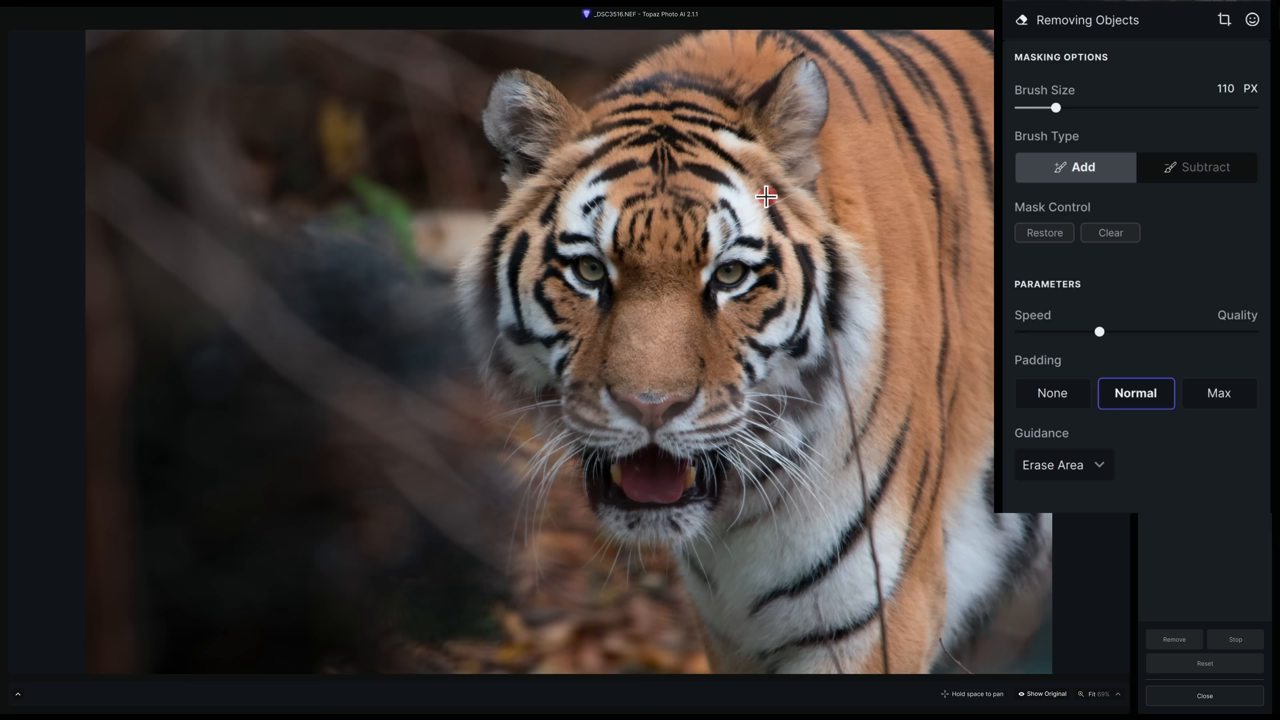
- Paint a removal mask along the stick from forehead, down the cheek, to the bottom
drag(765, 195, 815, 293)
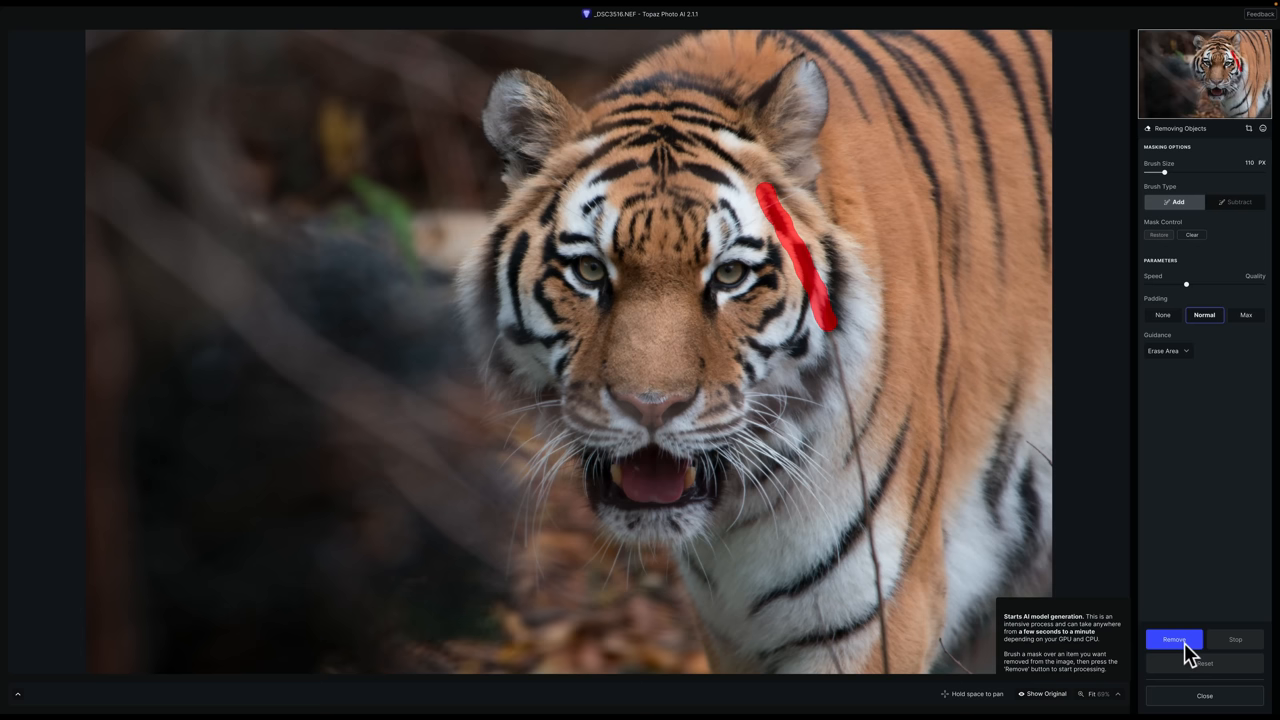
mouse_move(838, 370)
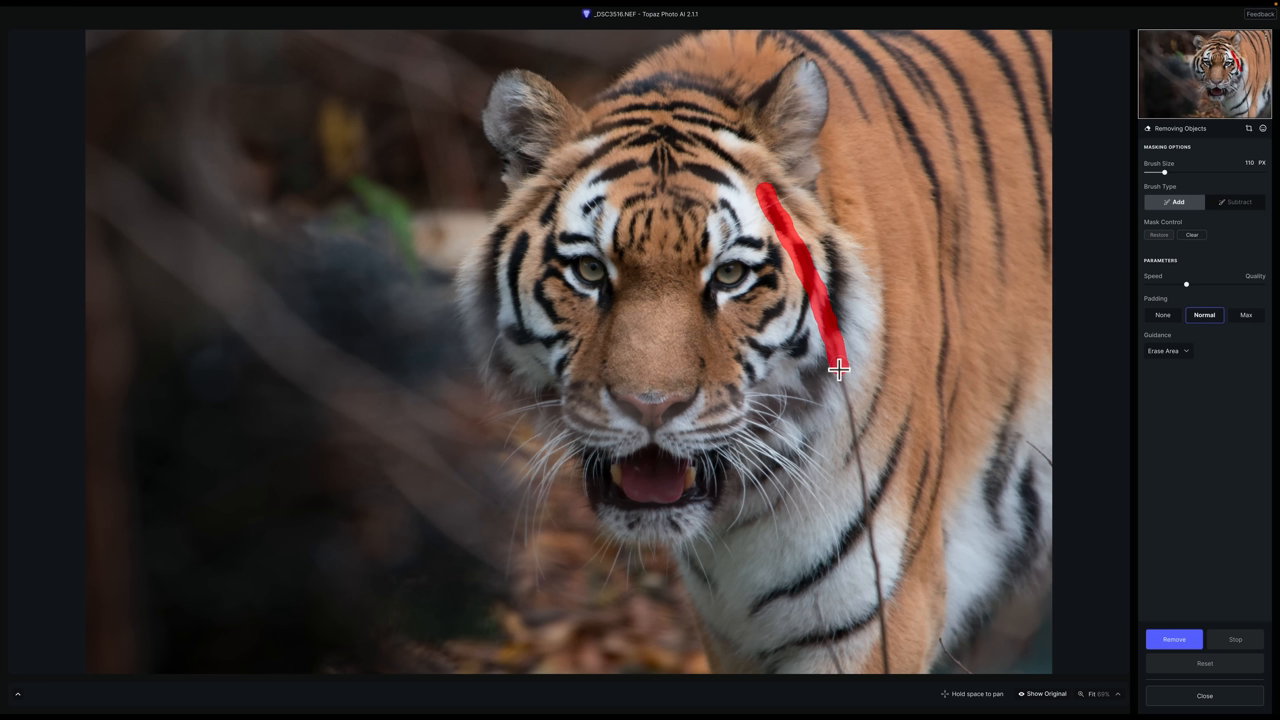
drag(840, 370, 862, 478)
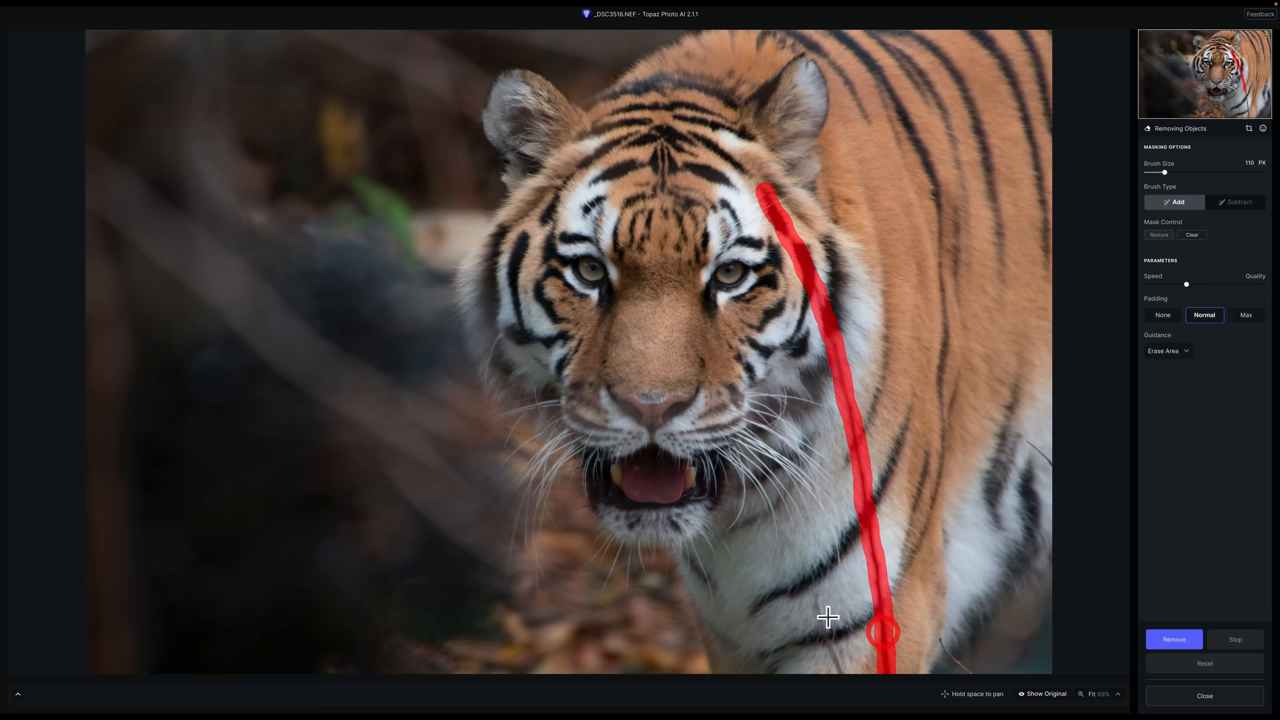
drag(828, 617, 968, 673)
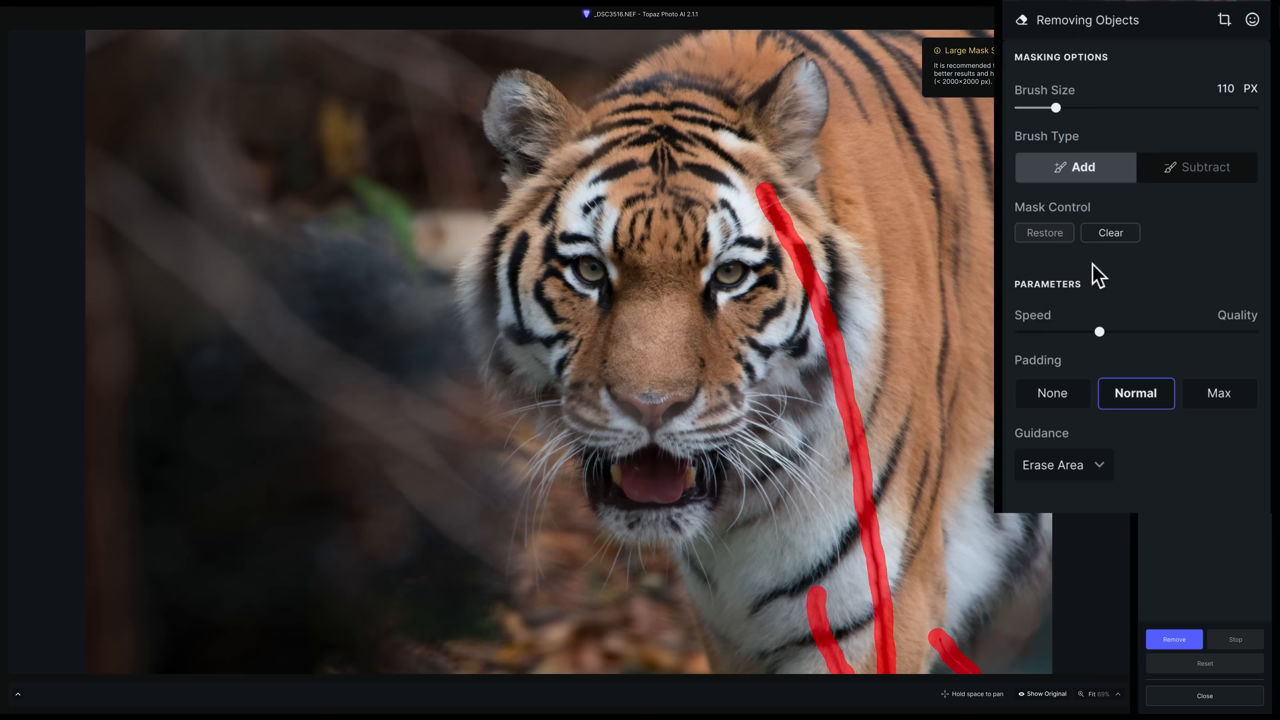
mouse_move(1237, 345)
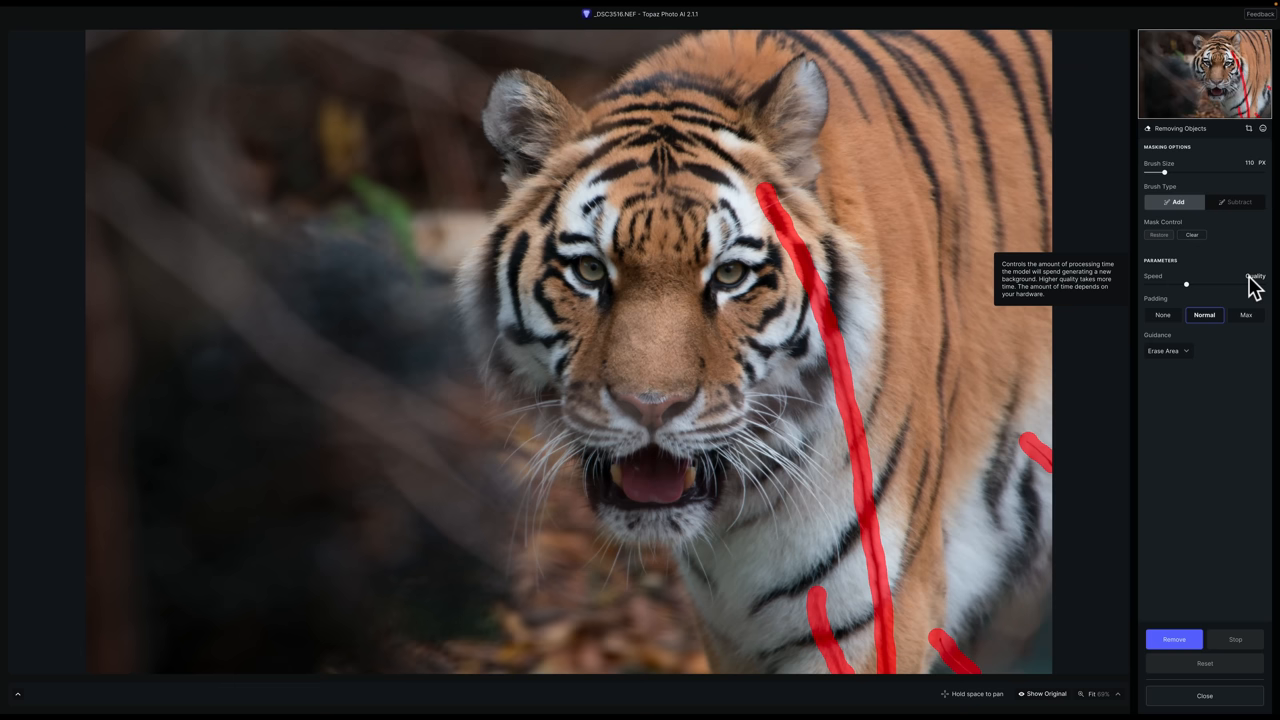
mouse_move(1195, 293)
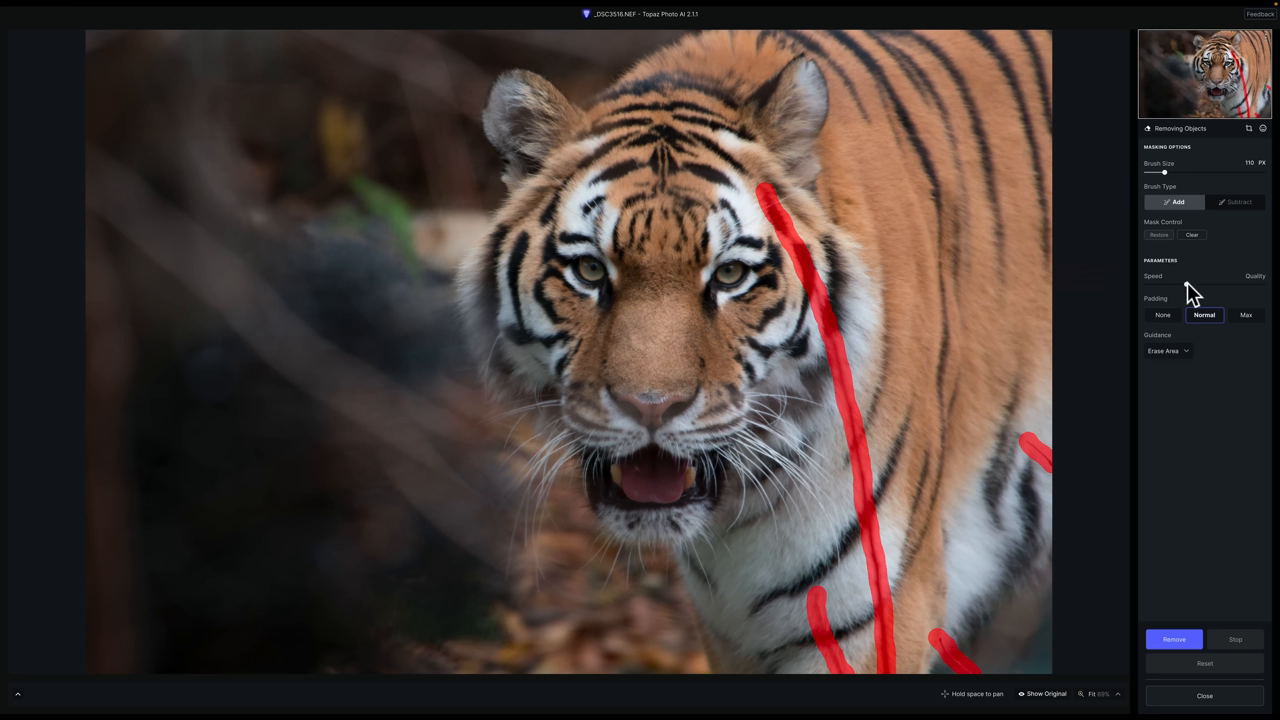
mouse_move(783, 220)
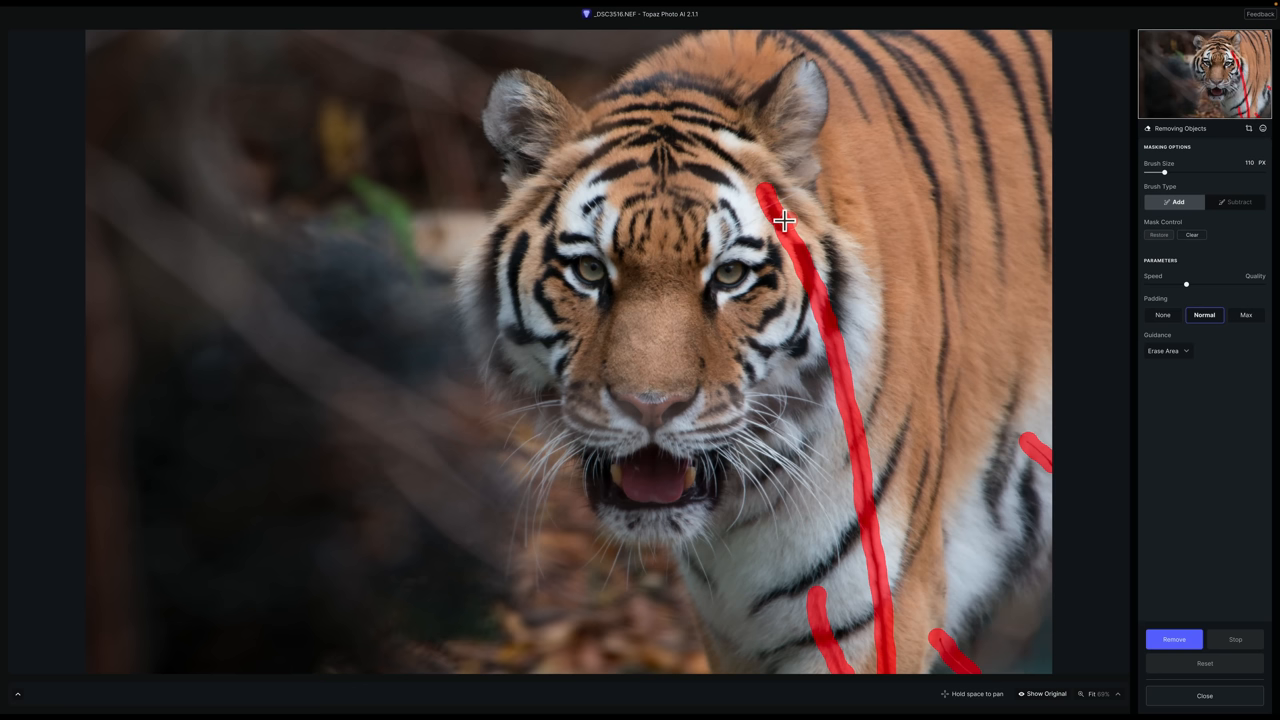
mouse_move(1195, 293)
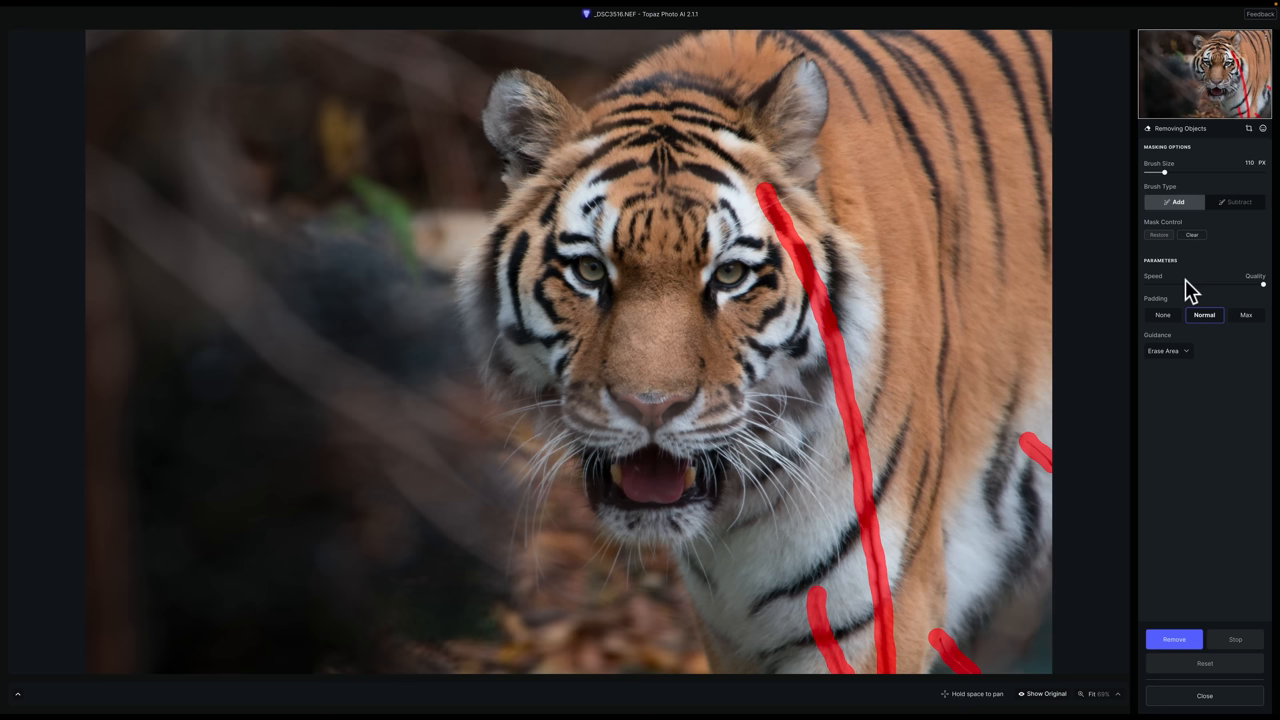
- Erase the masked sticks from the tiger's face, chest and right side
click(1173, 639)
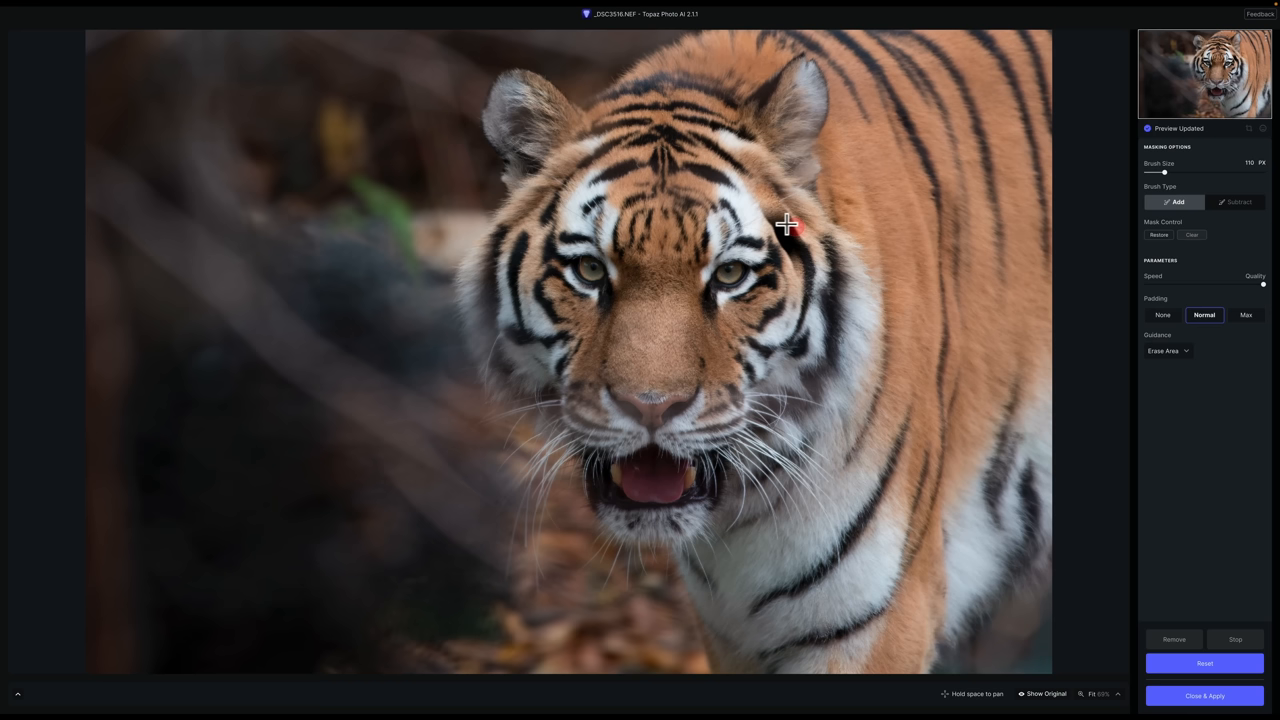
mouse_move(776, 221)
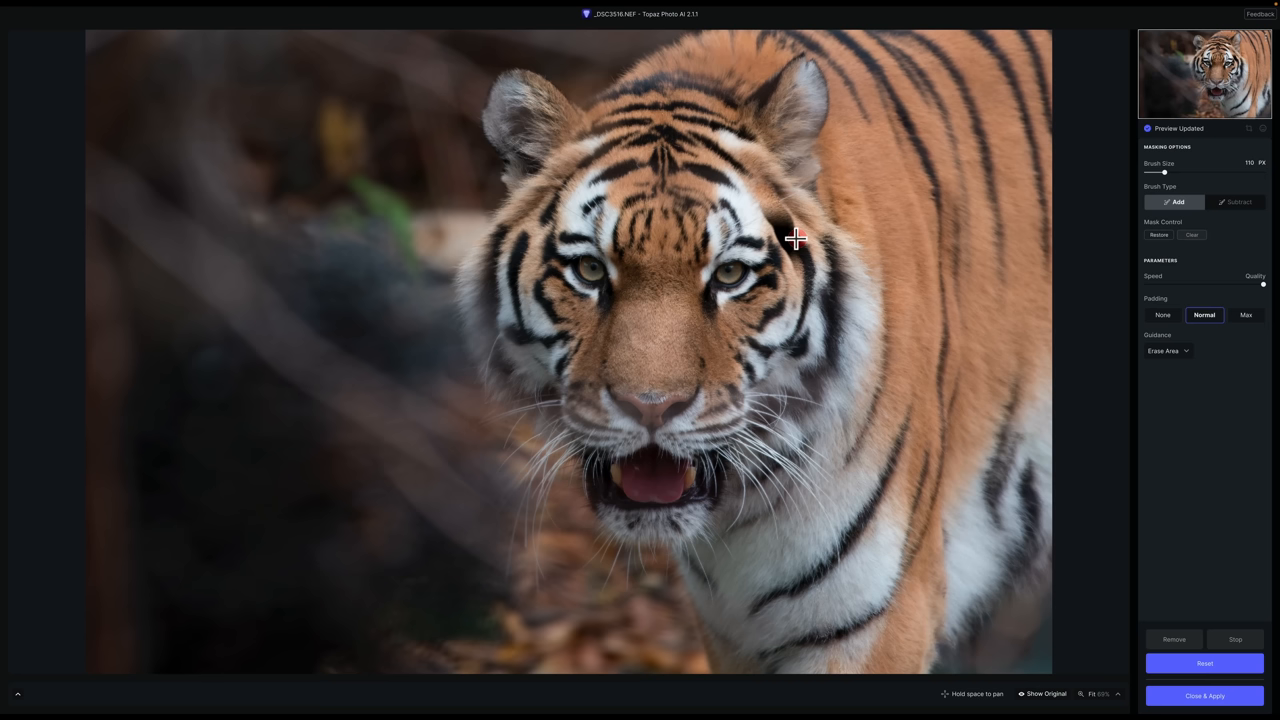
- Mask the leftover stick fragment on the forehead and erase it
drag(772, 210, 798, 268)
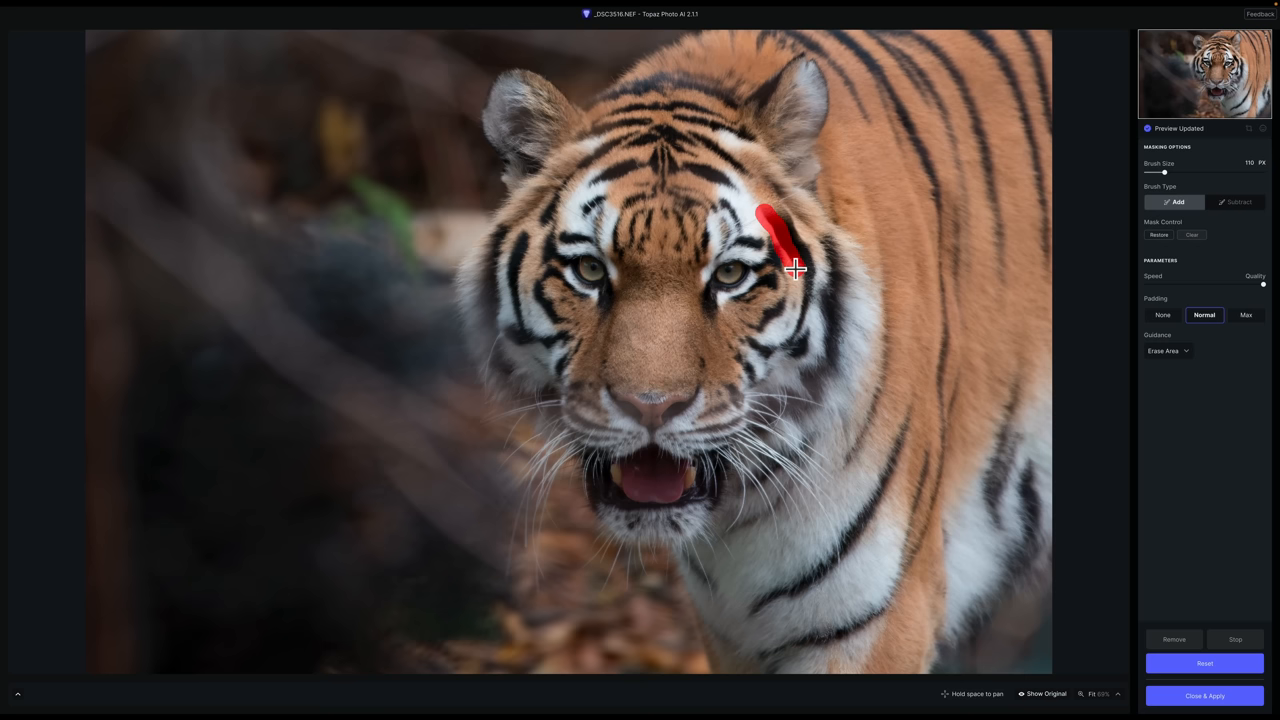
click(1173, 639)
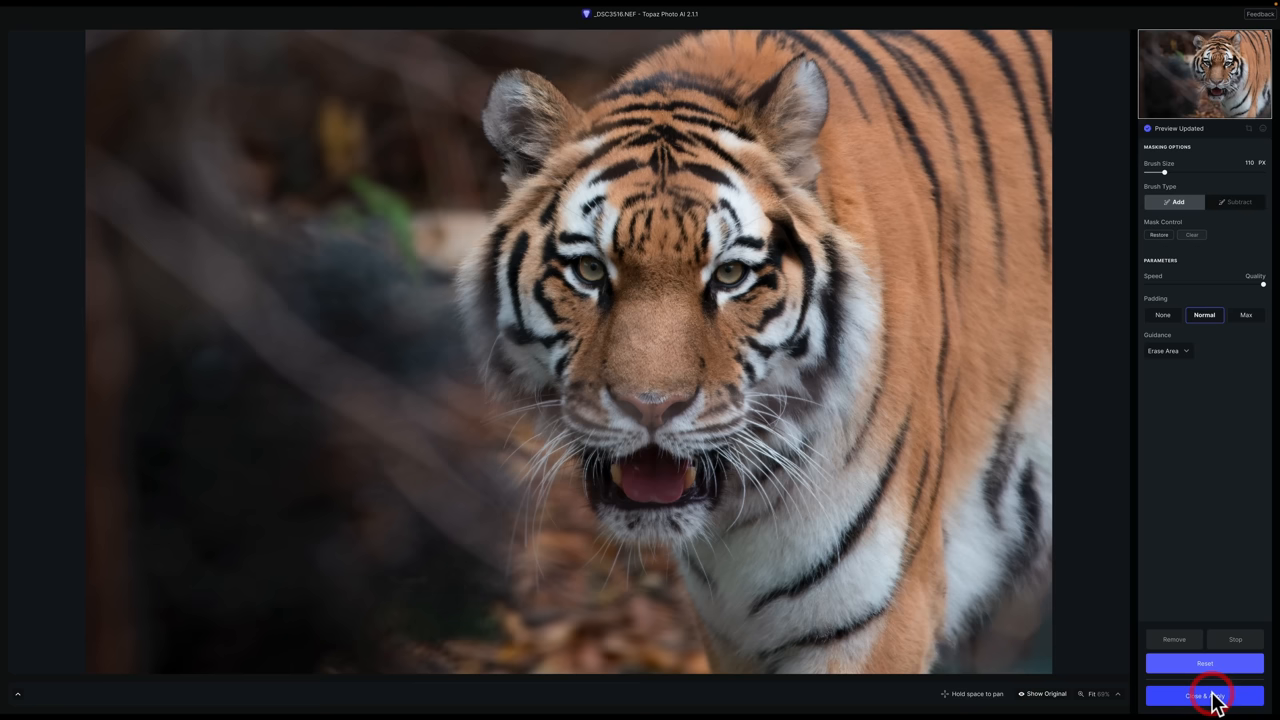
- Apply the object removal and check the lock tooltip on Removing Noise
click(1205, 696)
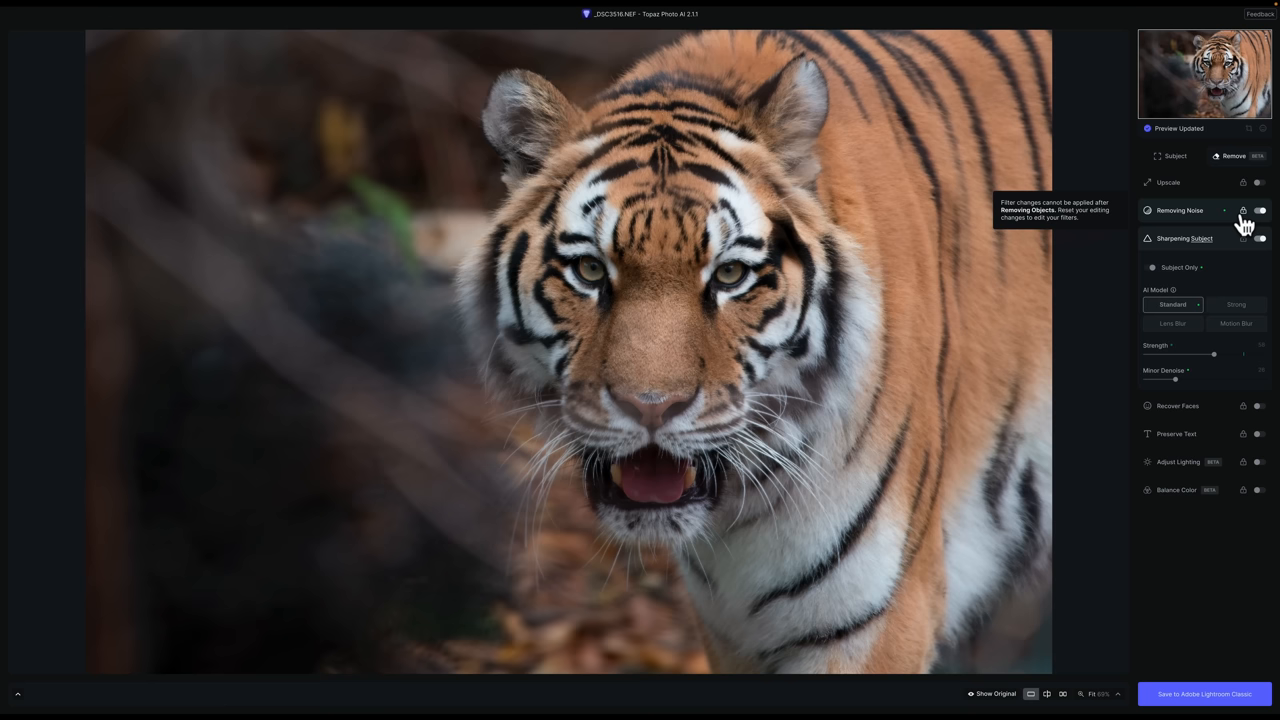
click(1204, 694)
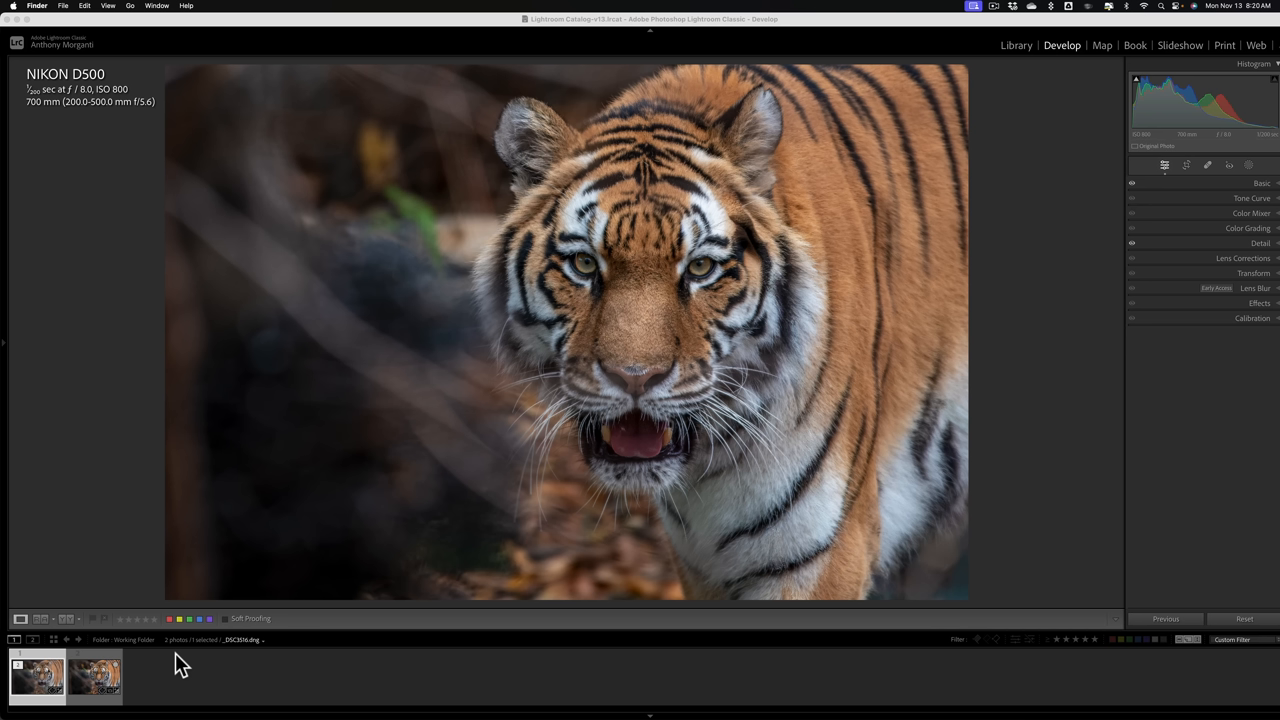
mouse_move(94, 130)
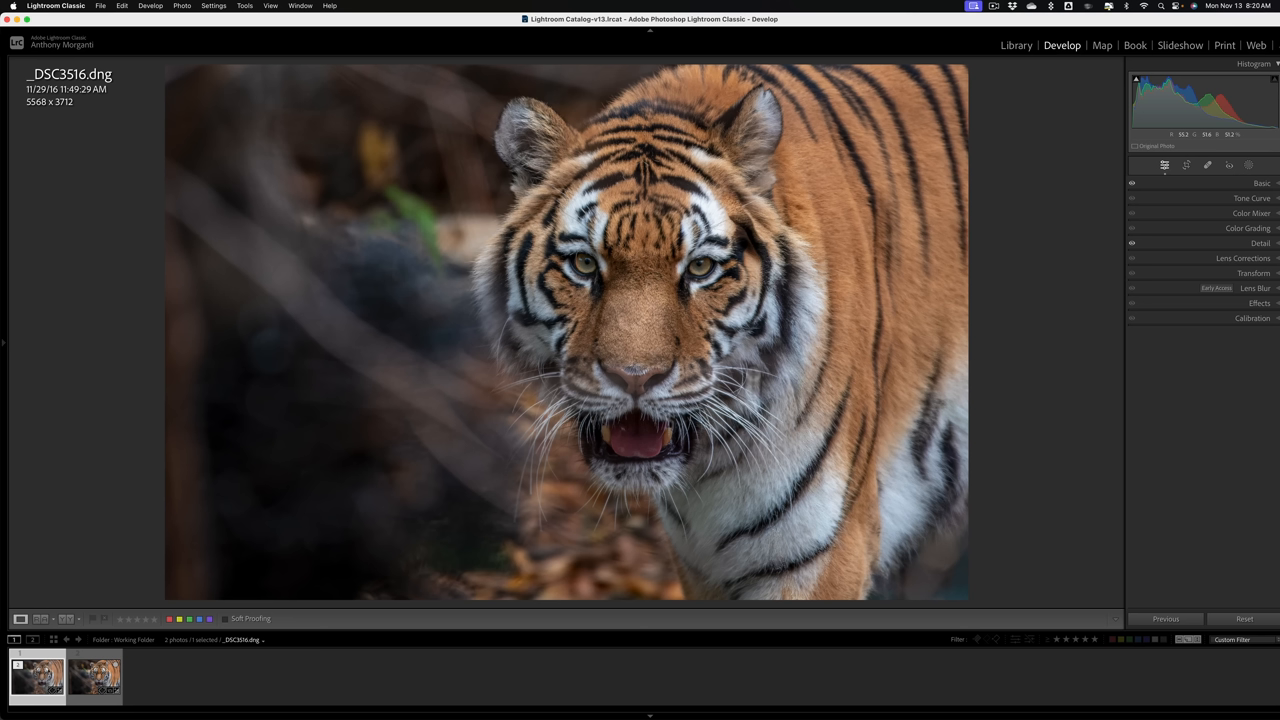
- Show the original _DSC3516.NEF from the filmstrip and zoom in on the stick
click(94, 677)
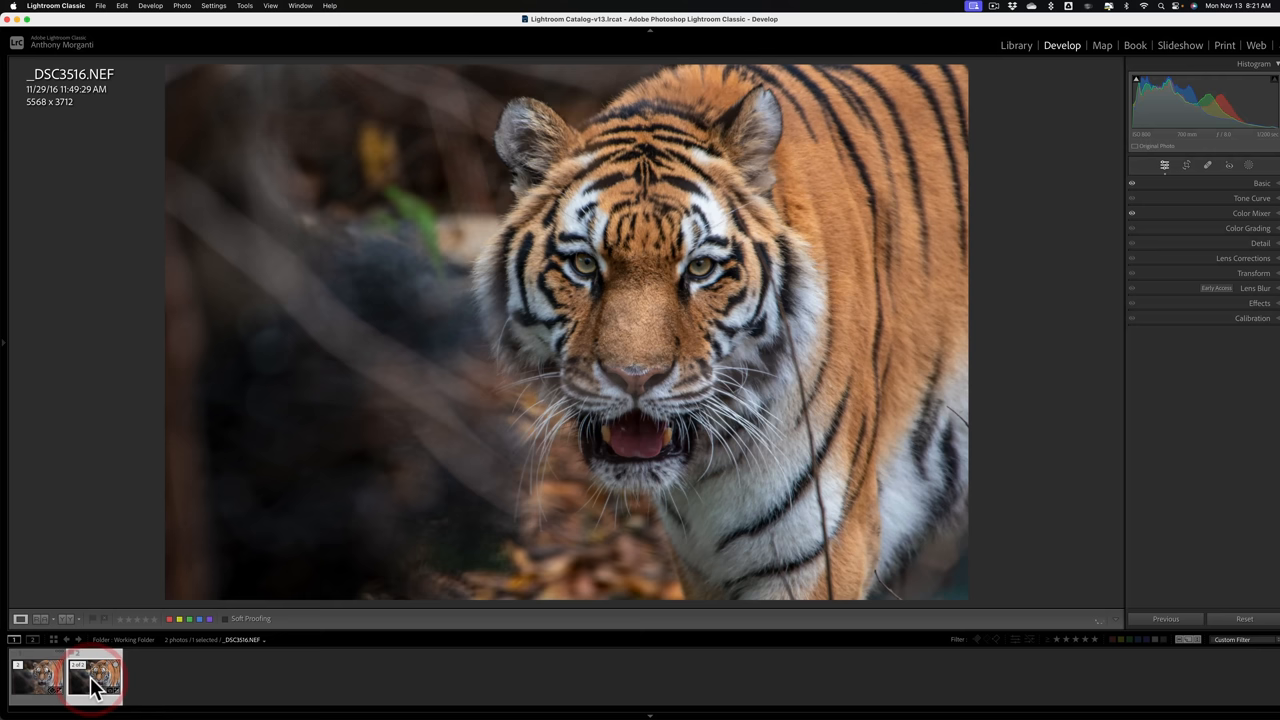
click(37, 677)
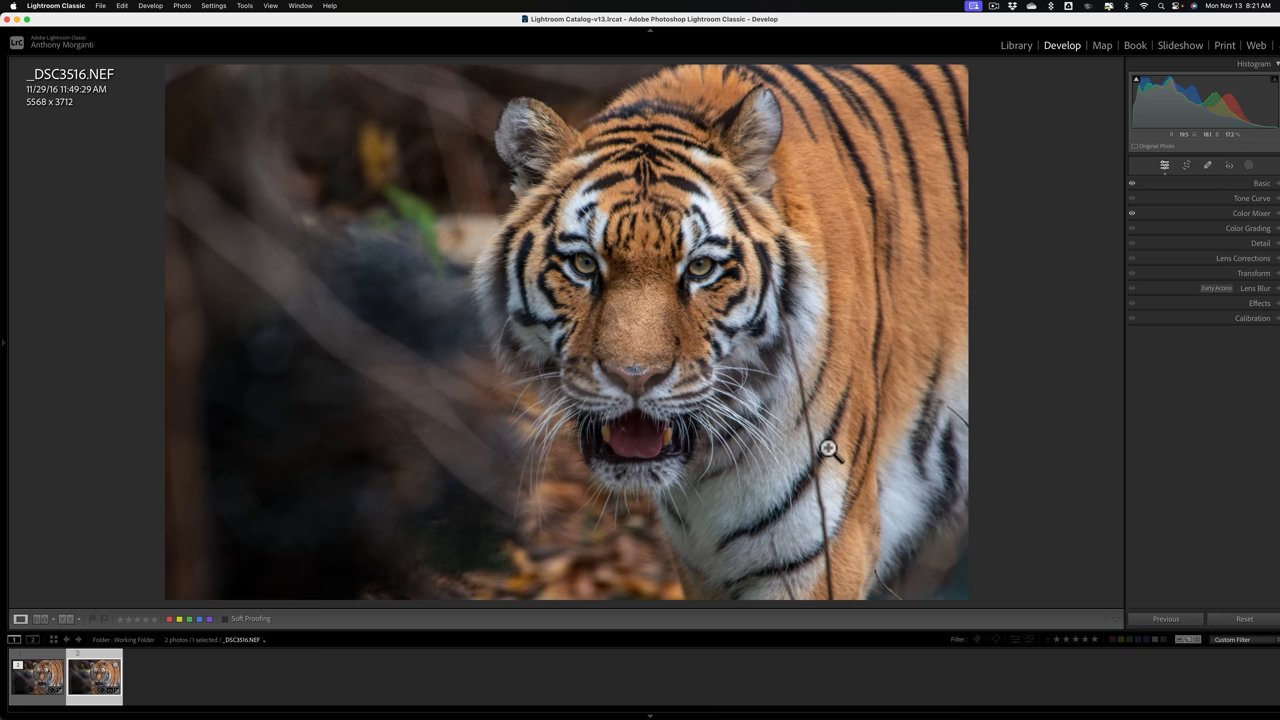
click(1210, 165)
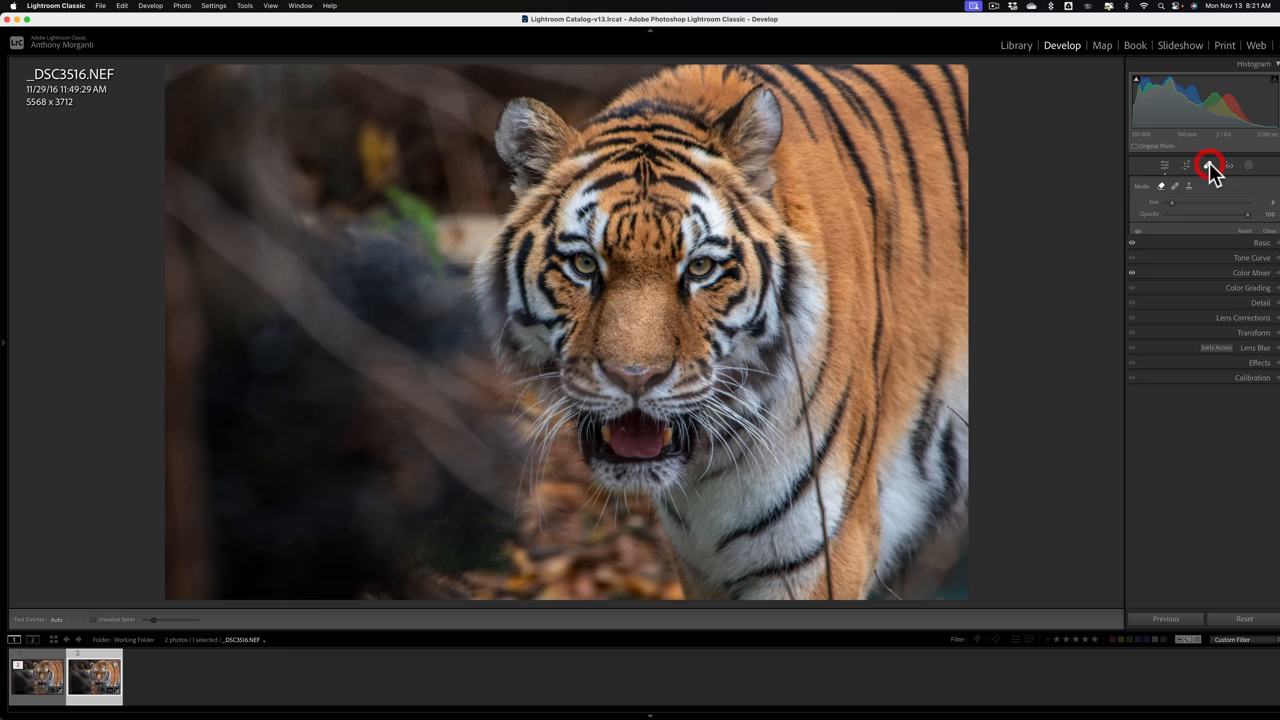
- Select the Remove tool and drag the Size slider much larger
click(1210, 165)
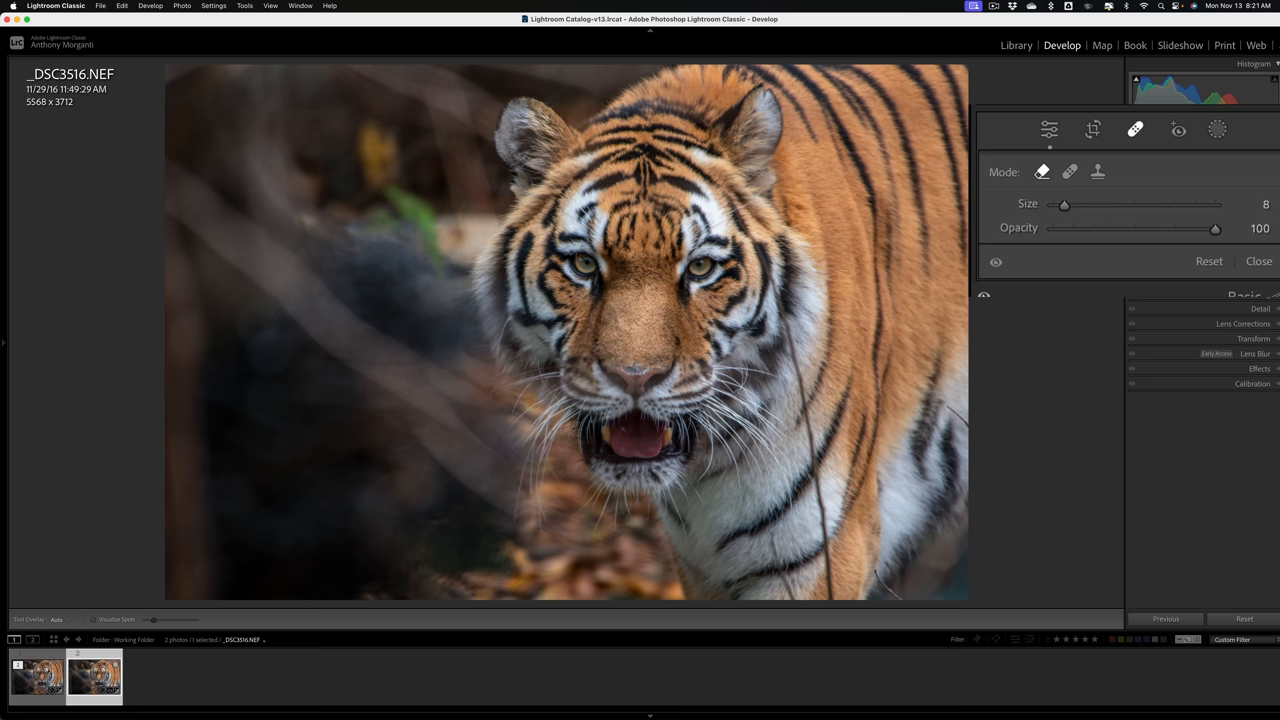
drag(1063, 205, 1140, 205)
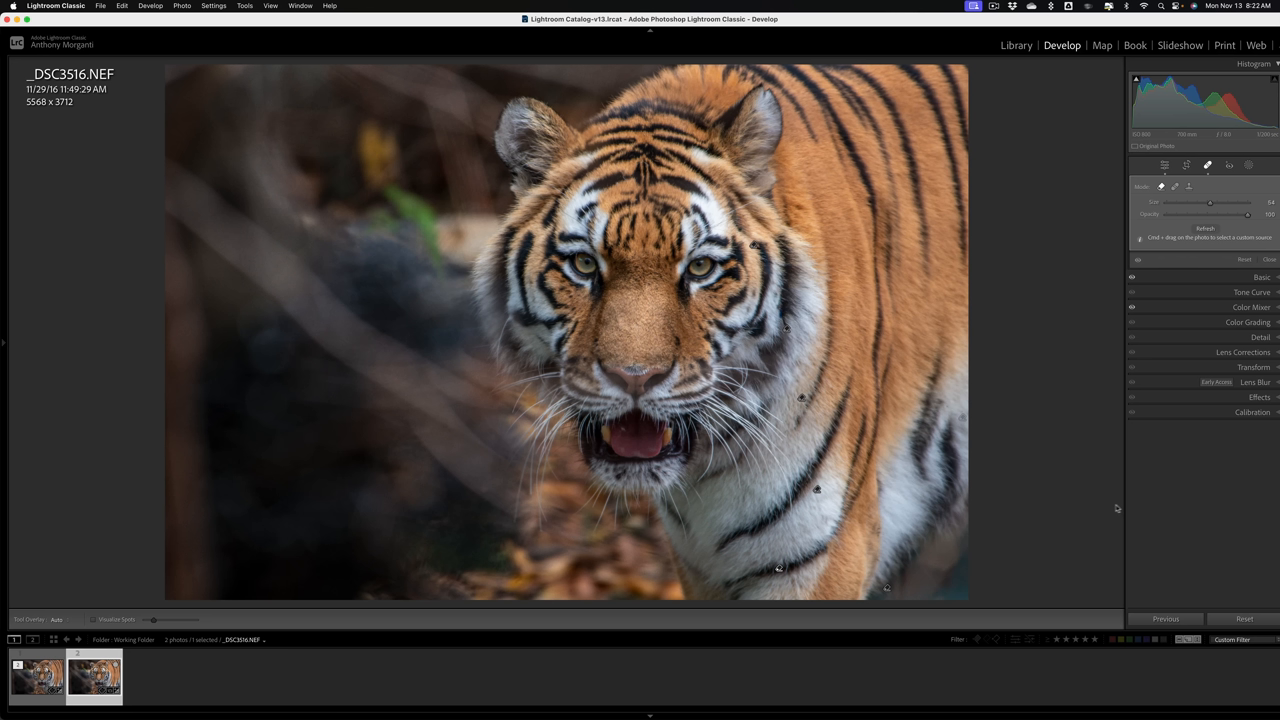
mouse_move(790, 322)
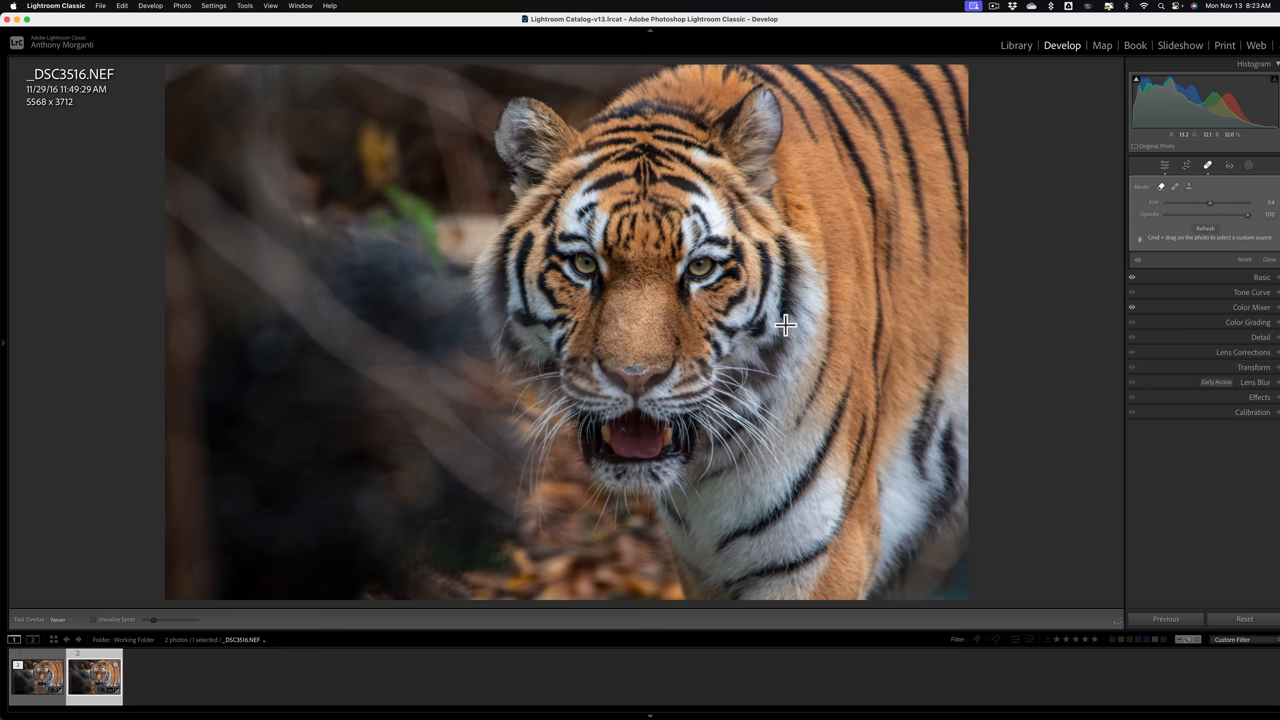
- Erase another stick spot on the tiger's cheek with the Remove tool
click(60, 619)
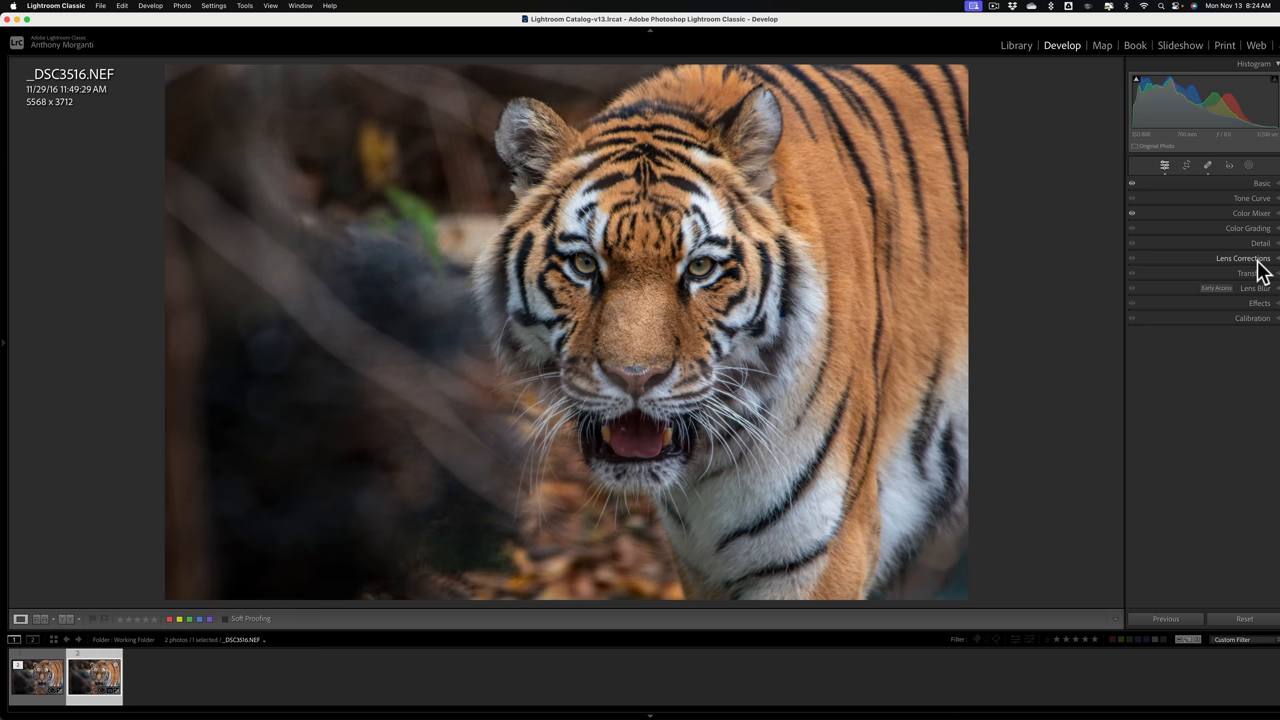
- Expand the Detail panel and launch Denoise to open Enhance Preview
click(1260, 243)
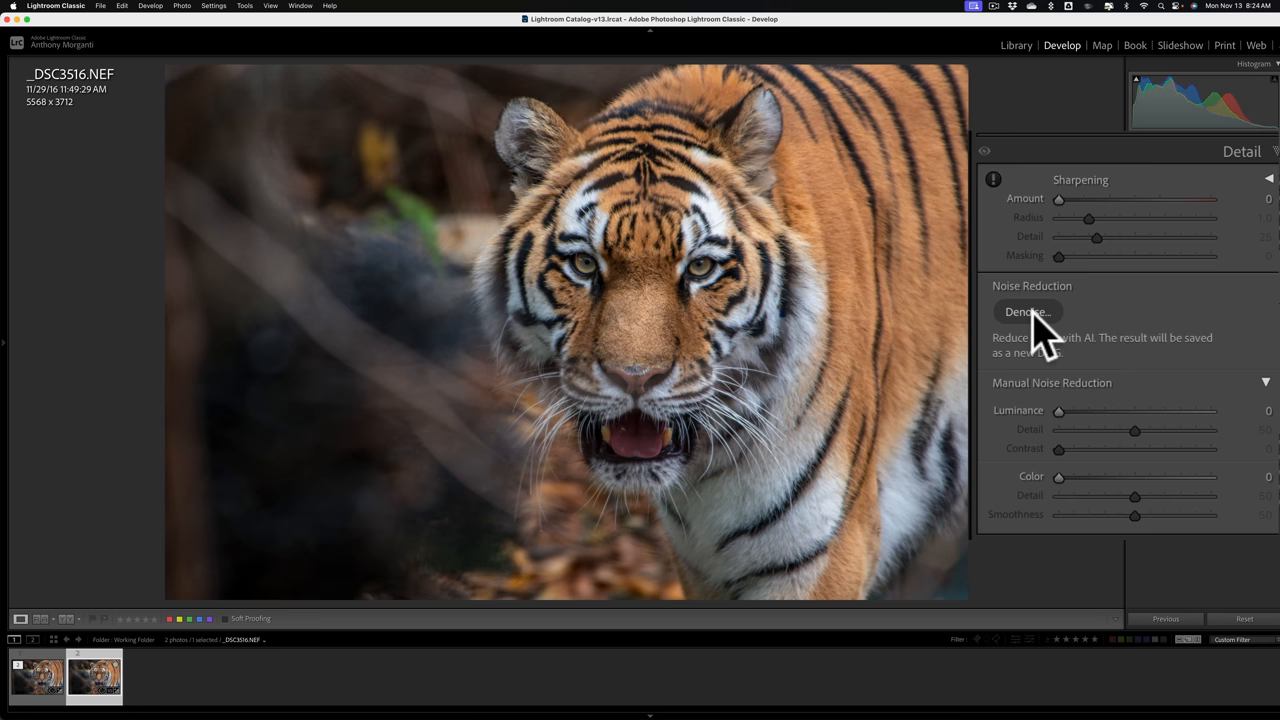
click(1025, 312)
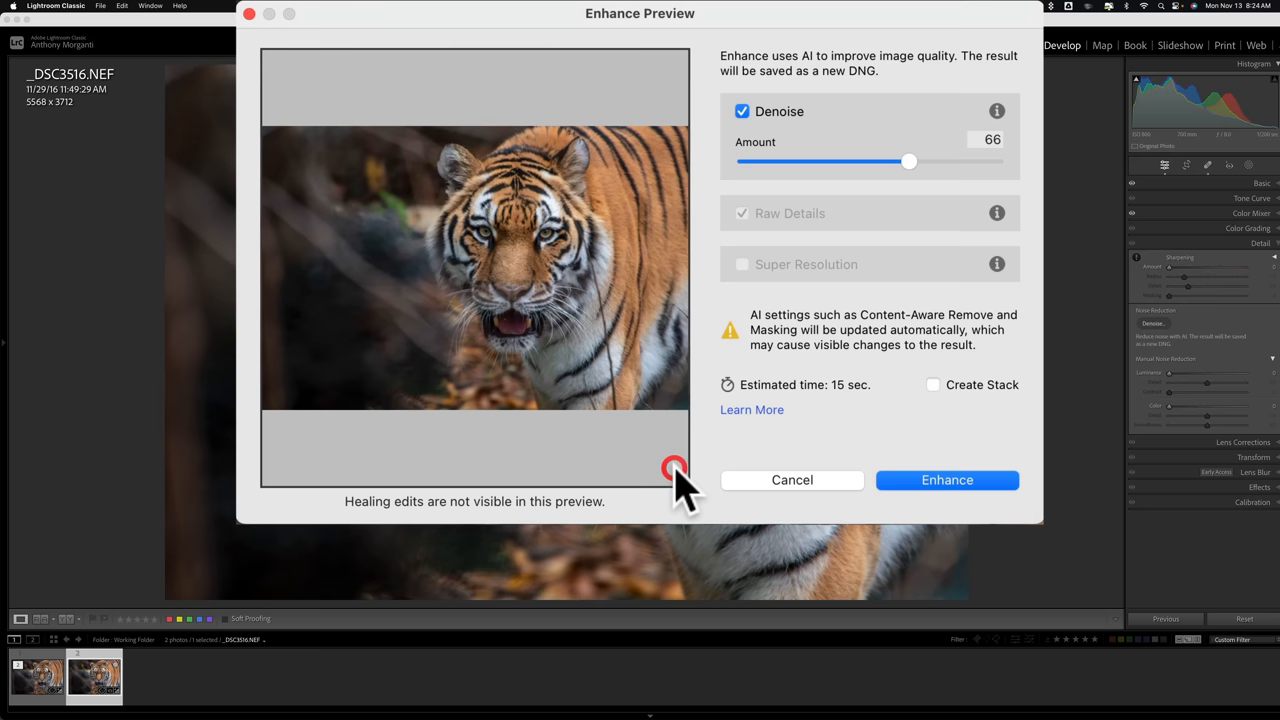
click(946, 480)
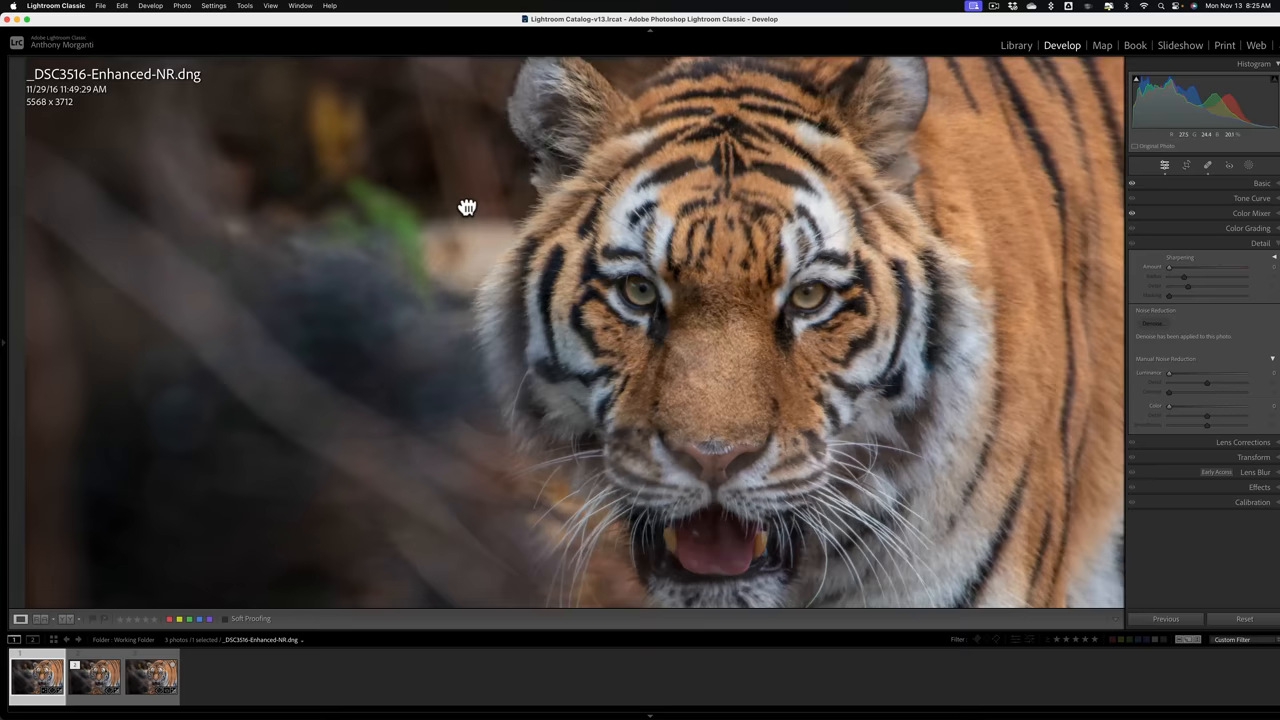
click(270, 5)
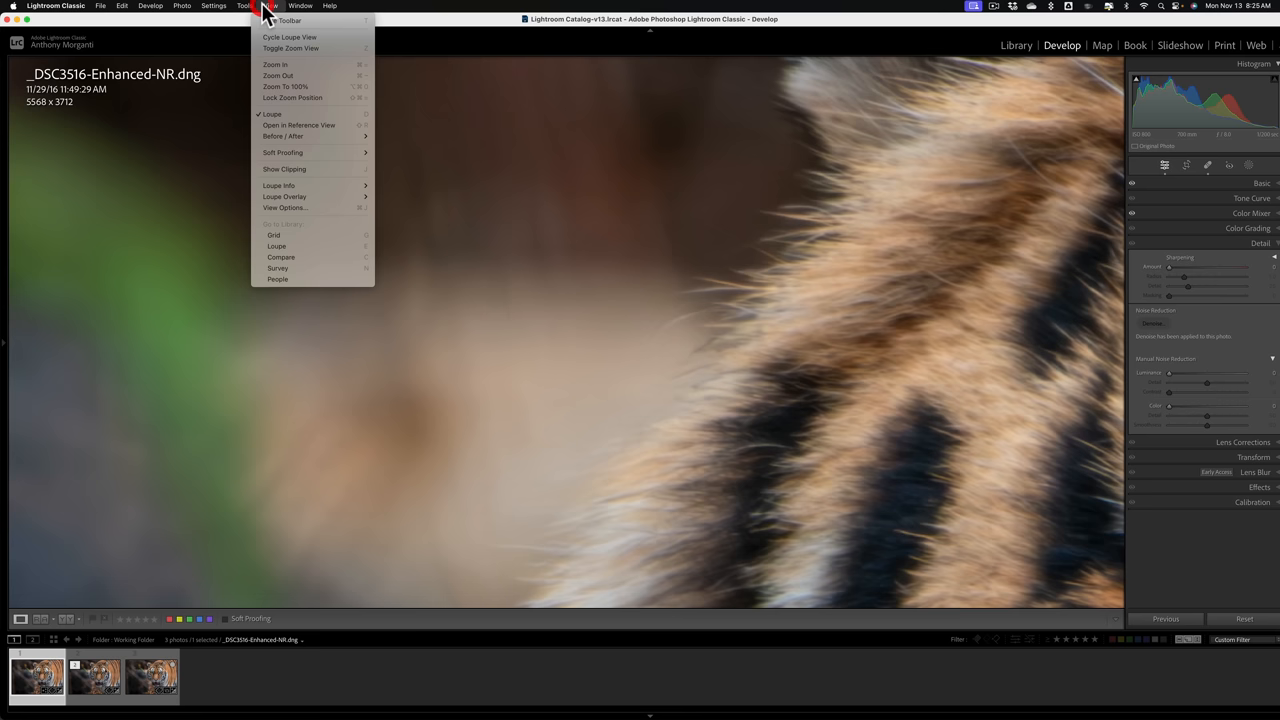
click(94, 677)
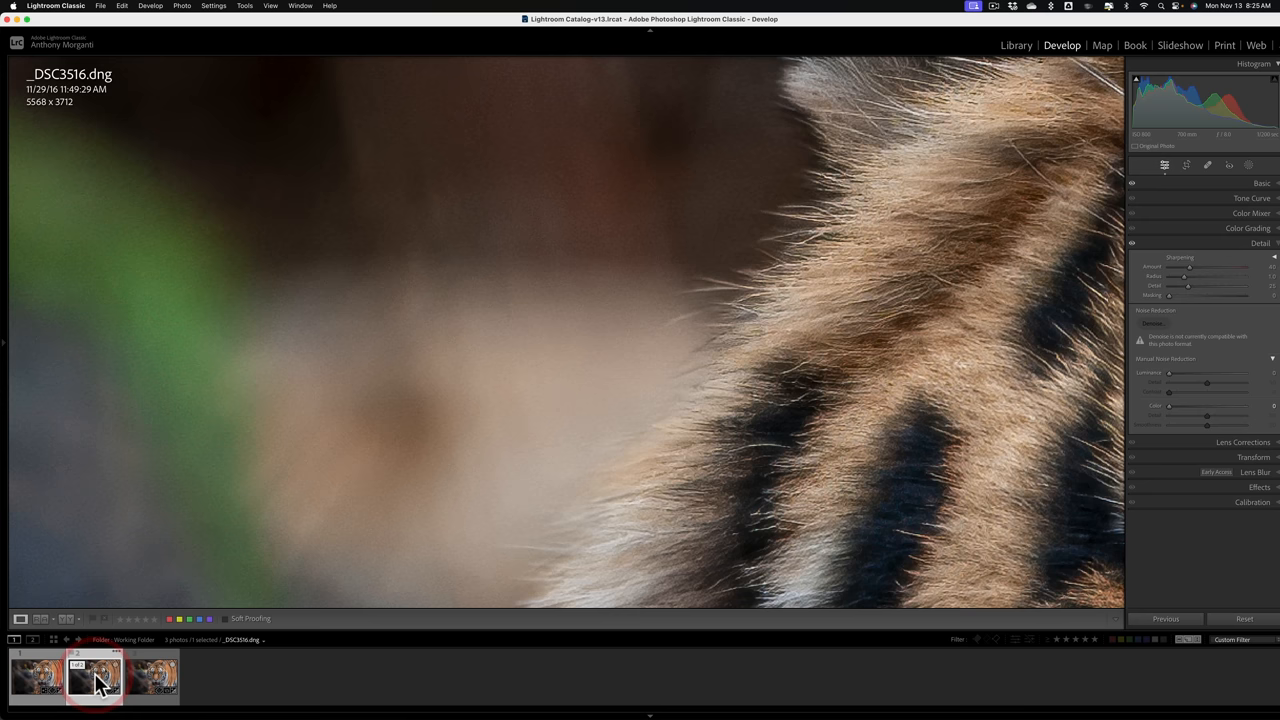
click(152, 677)
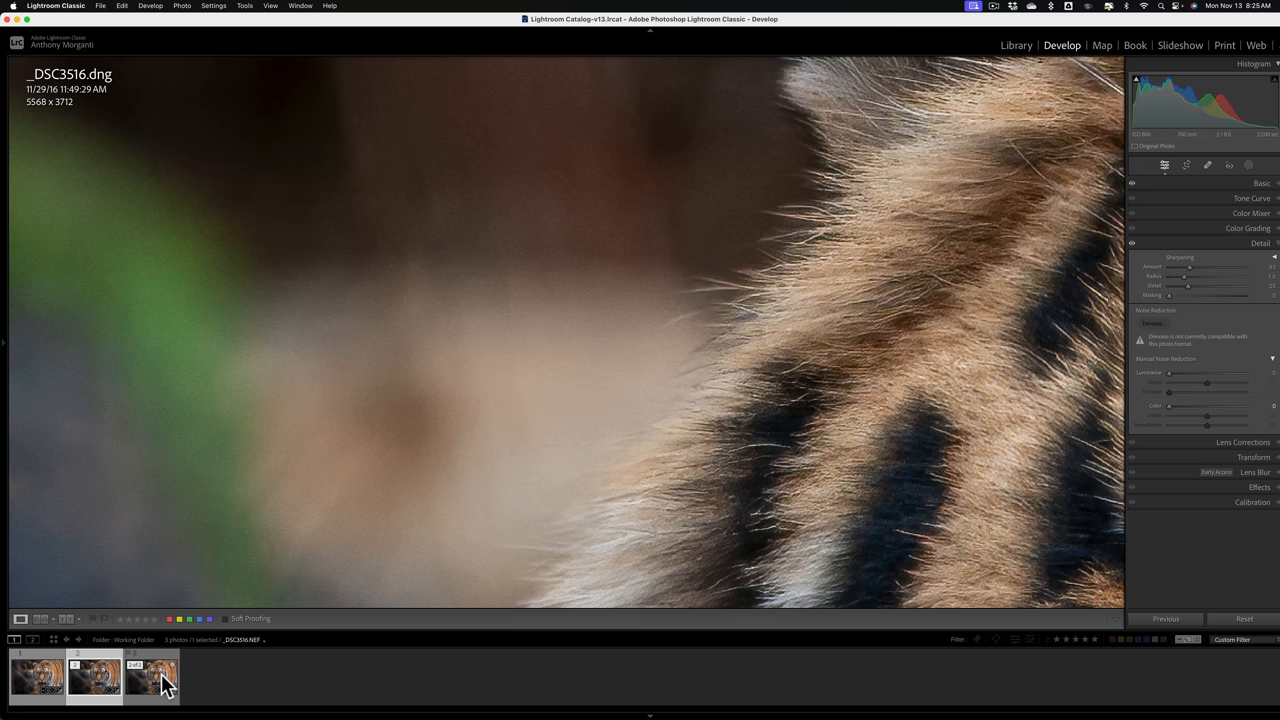
mouse_move(160, 678)
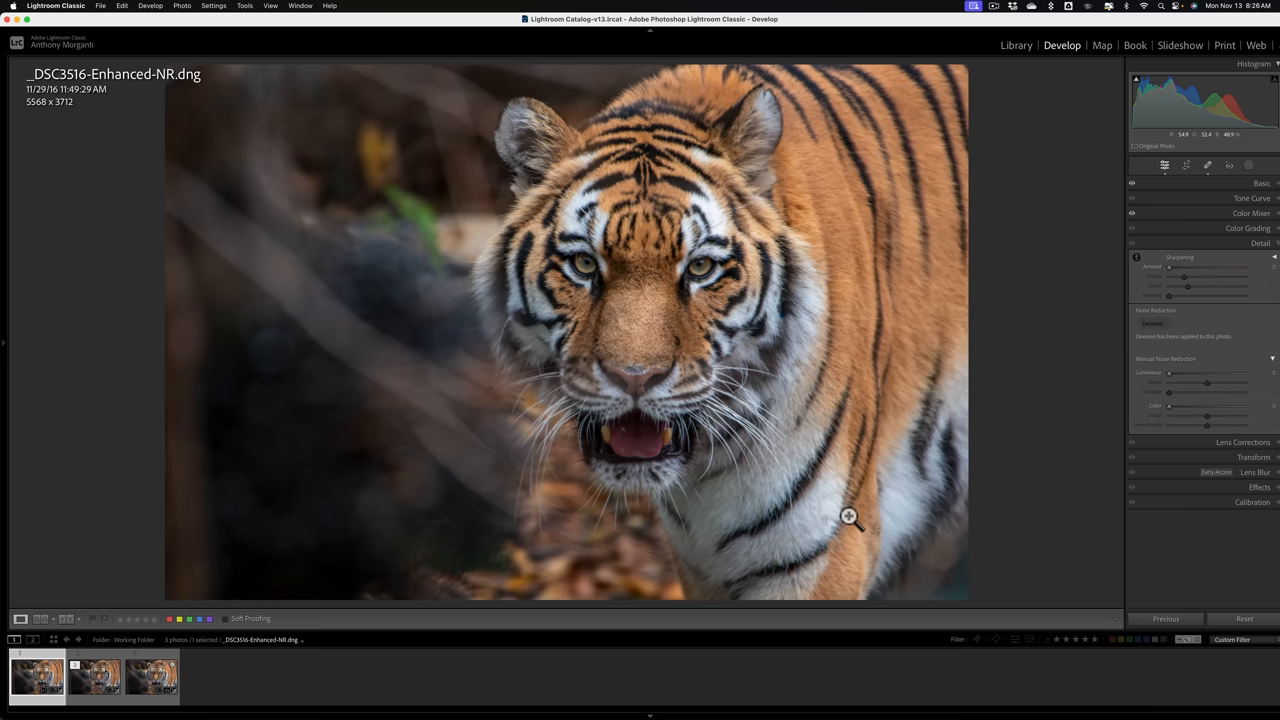
click(849, 517)
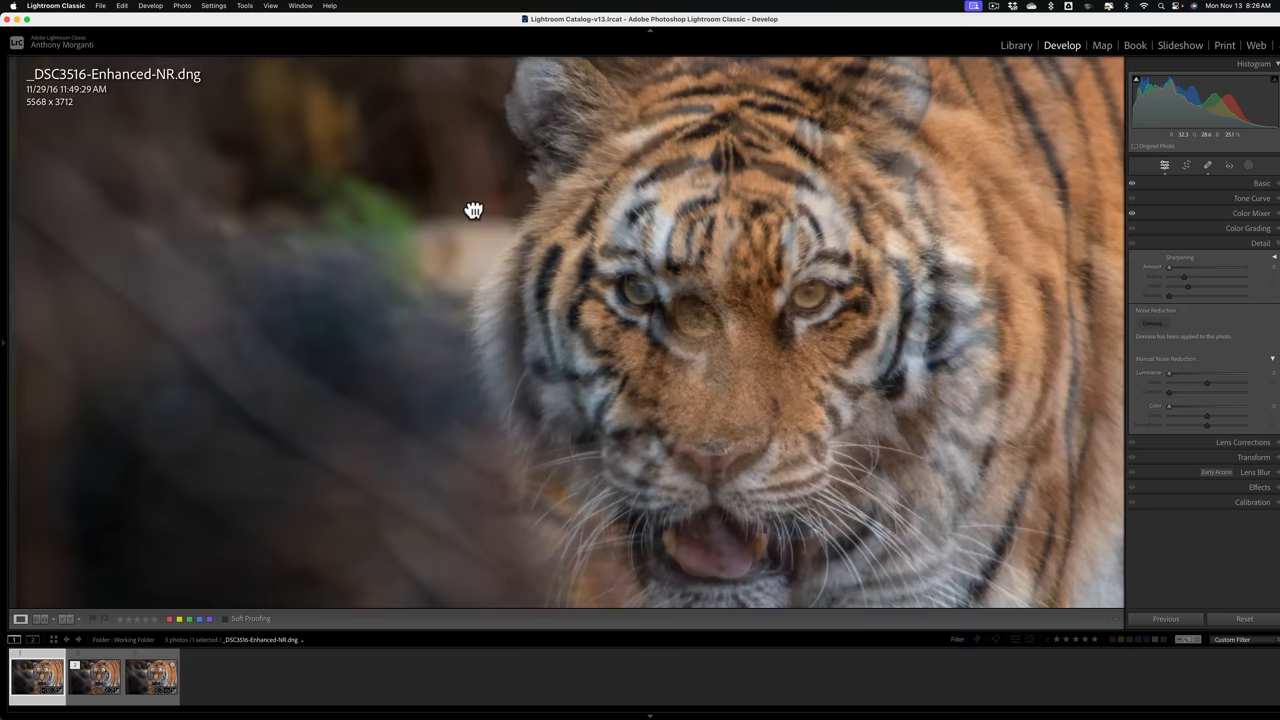
- Zoom out, create a Subject mask of the tiger, and start subtracting from it
click(1218, 67)
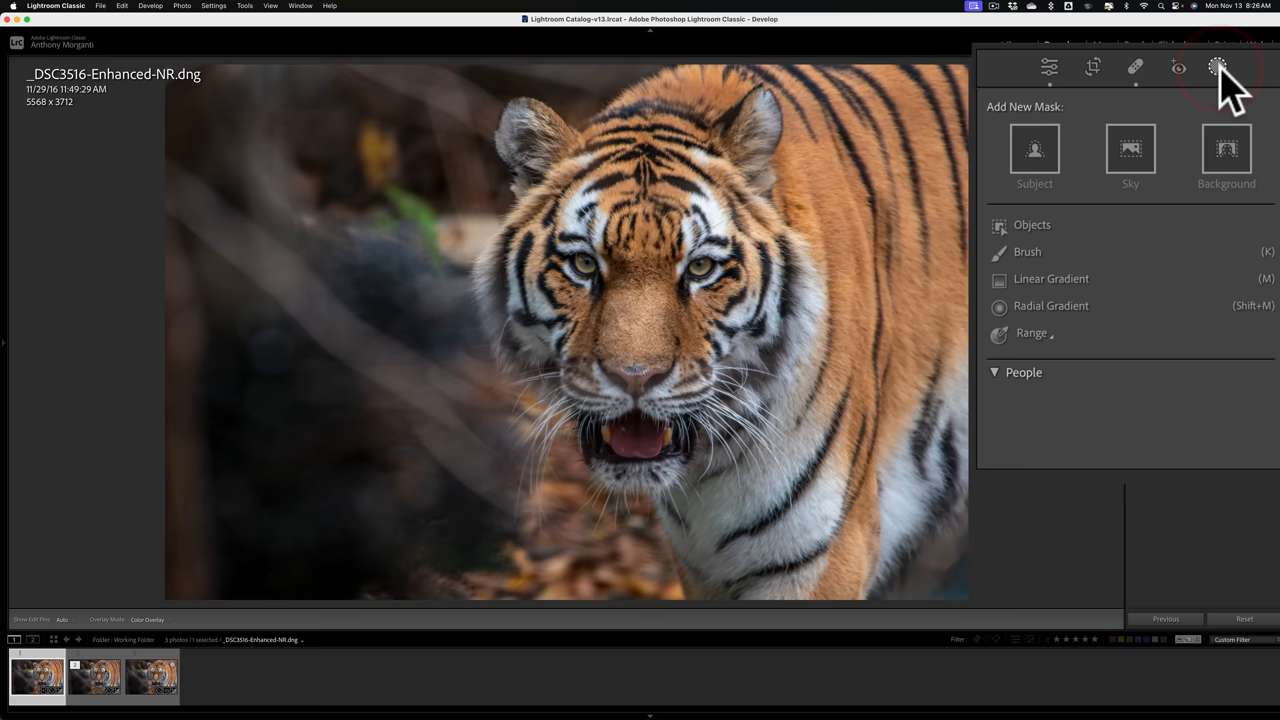
click(1034, 148)
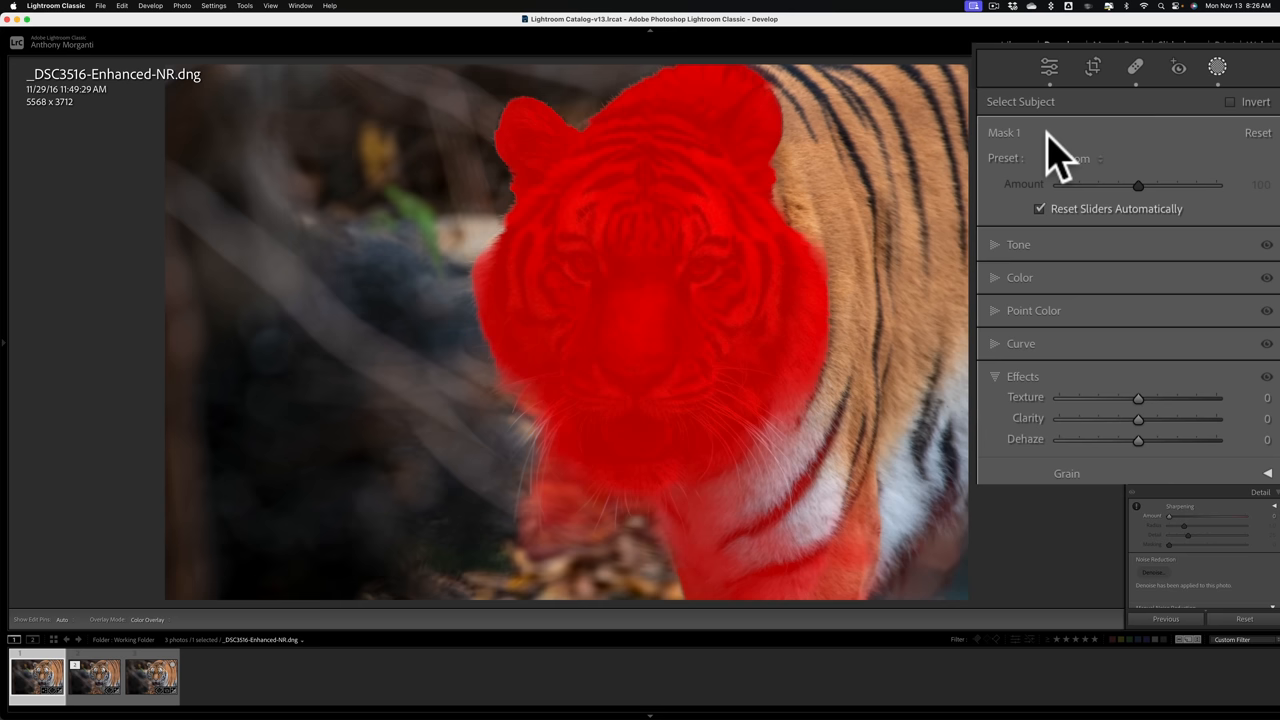
click(925, 158)
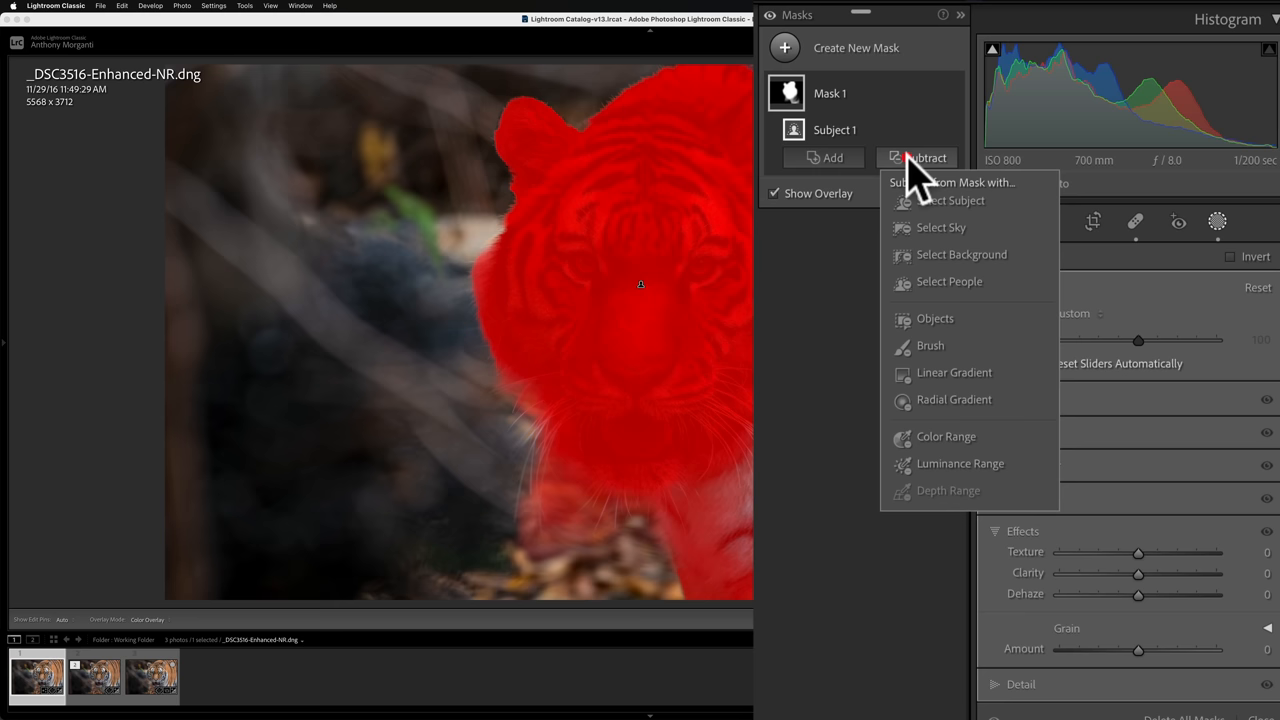